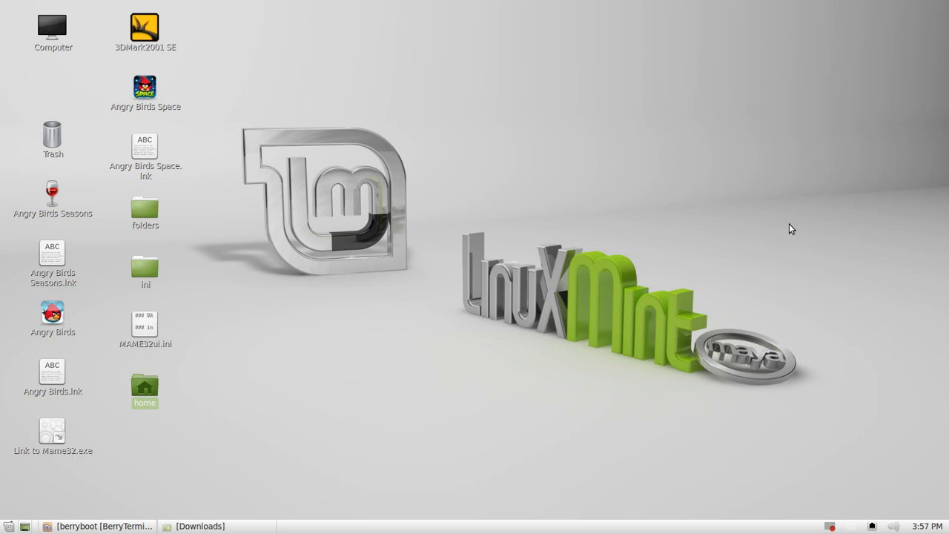
Step: Briefly check the applications menu and today's calendar from the panel
click(10, 526)
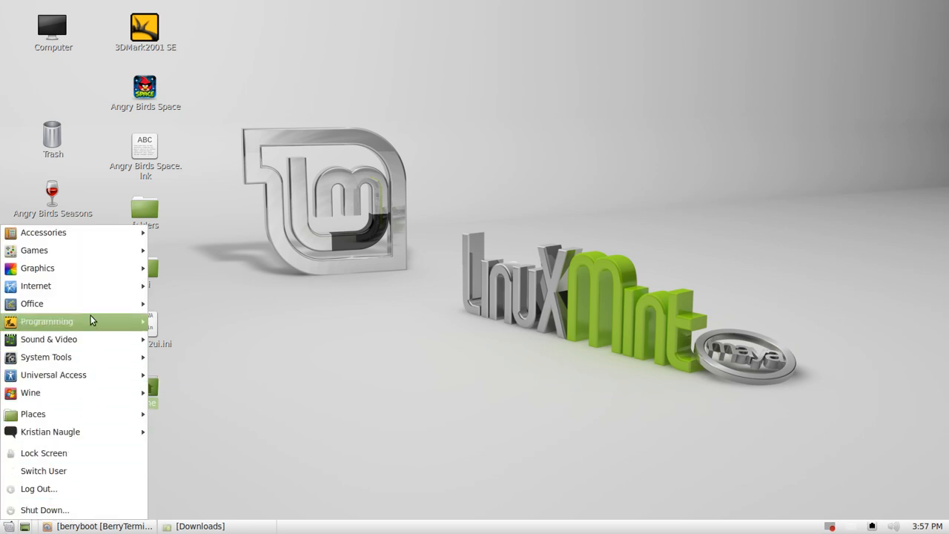
mouse_move(96, 432)
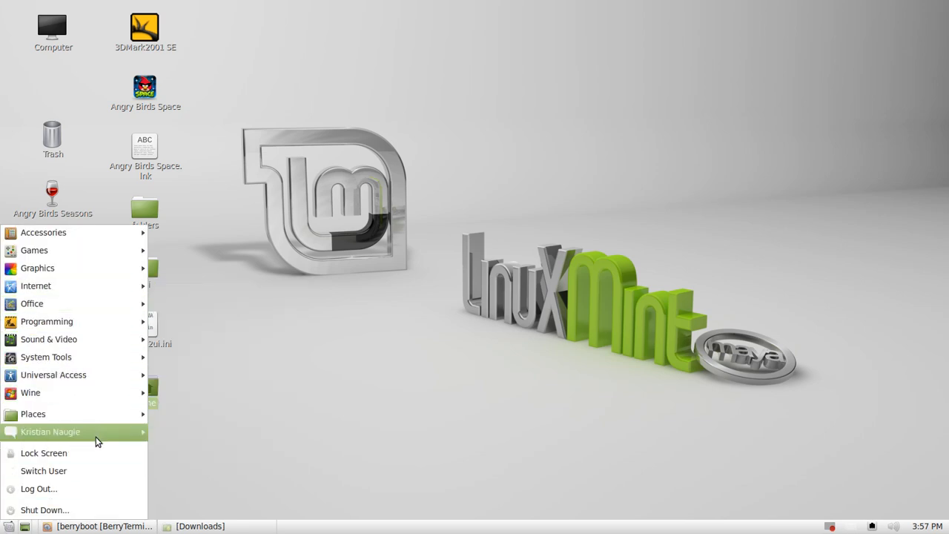
click(354, 447)
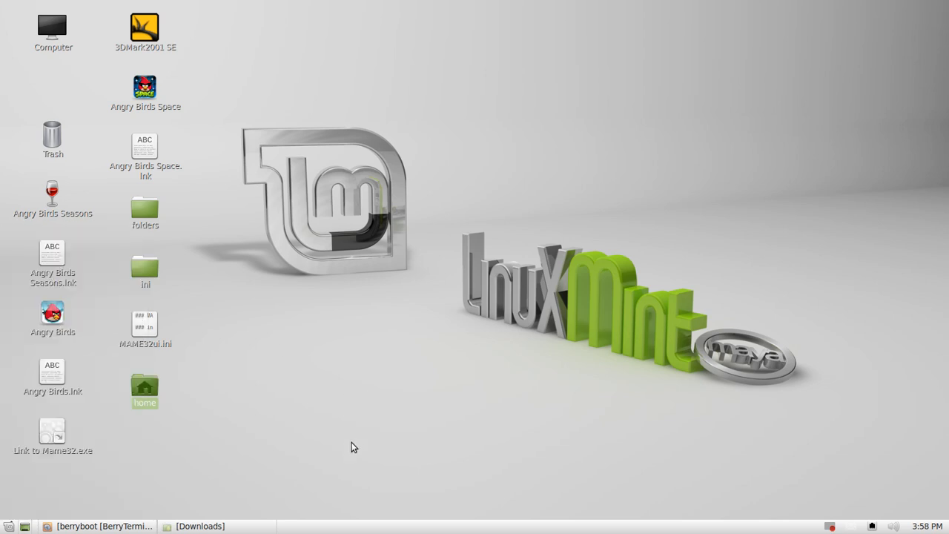
mouse_move(260, 504)
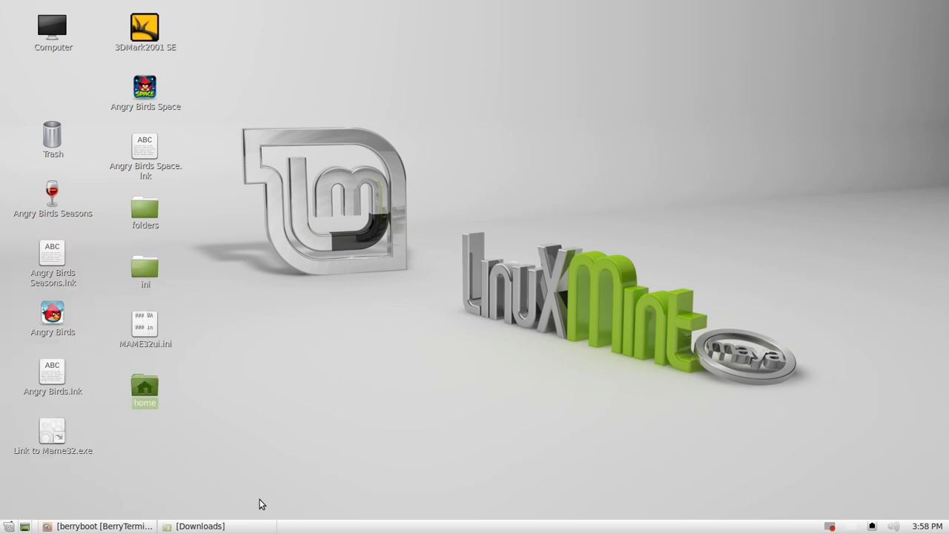
mouse_move(295, 479)
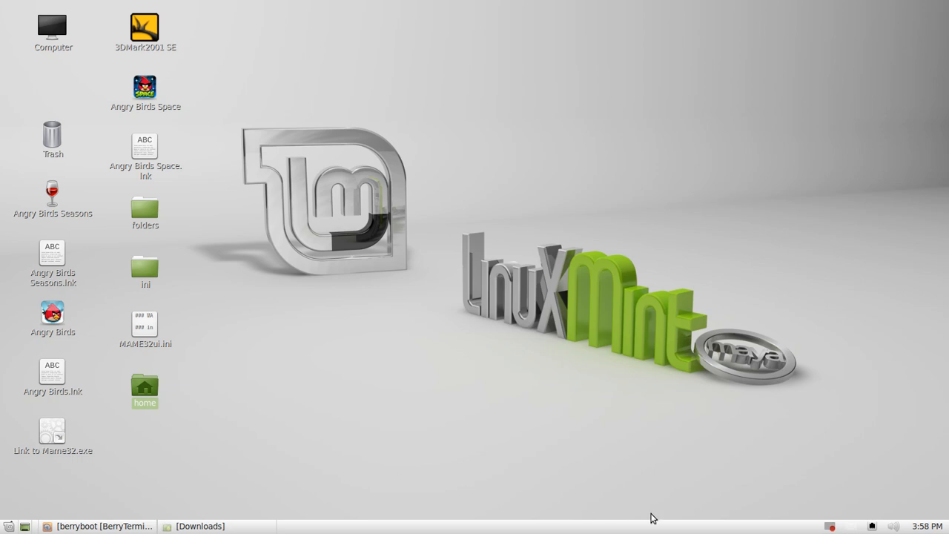
click(927, 526)
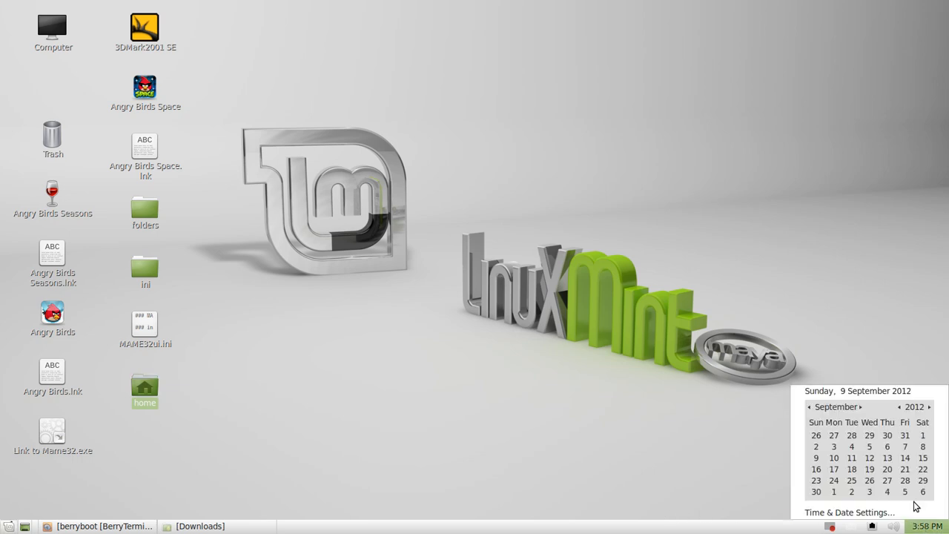
mouse_move(677, 427)
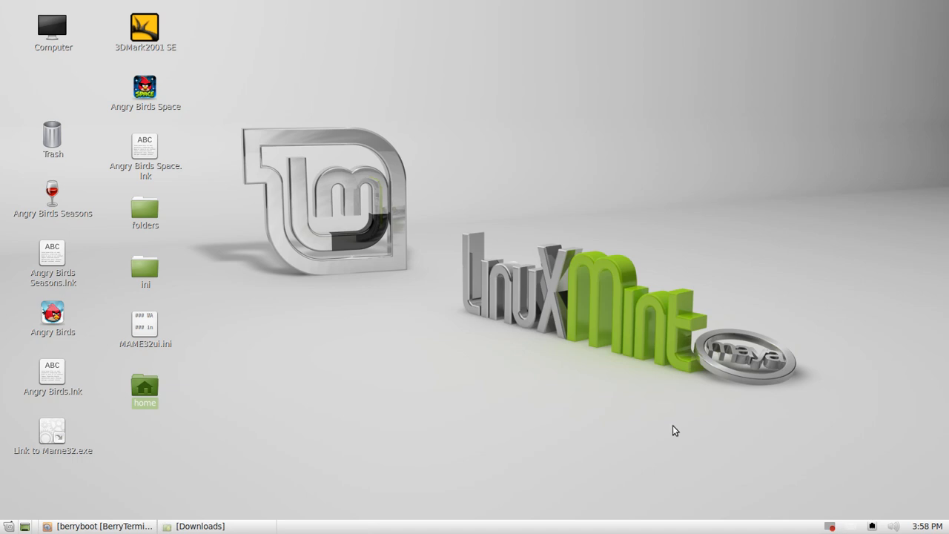
mouse_move(664, 438)
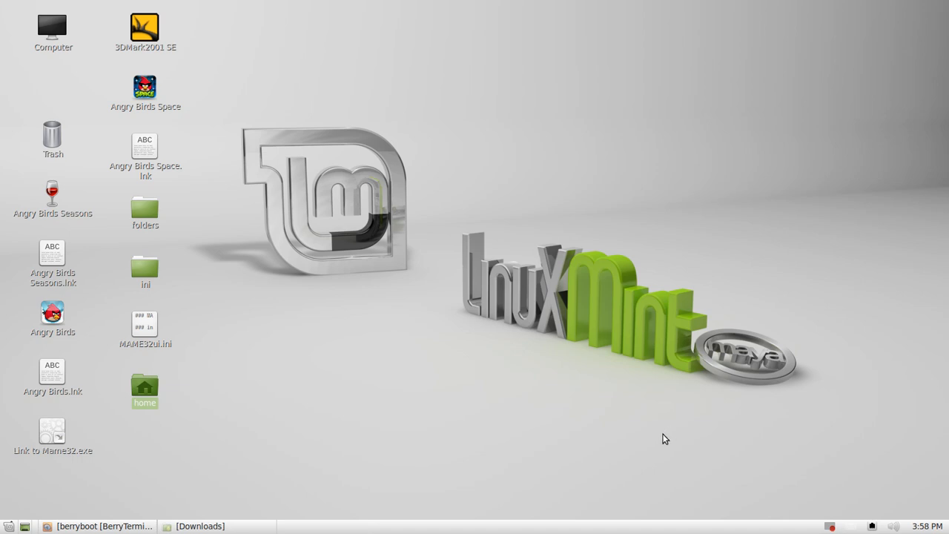
mouse_move(663, 444)
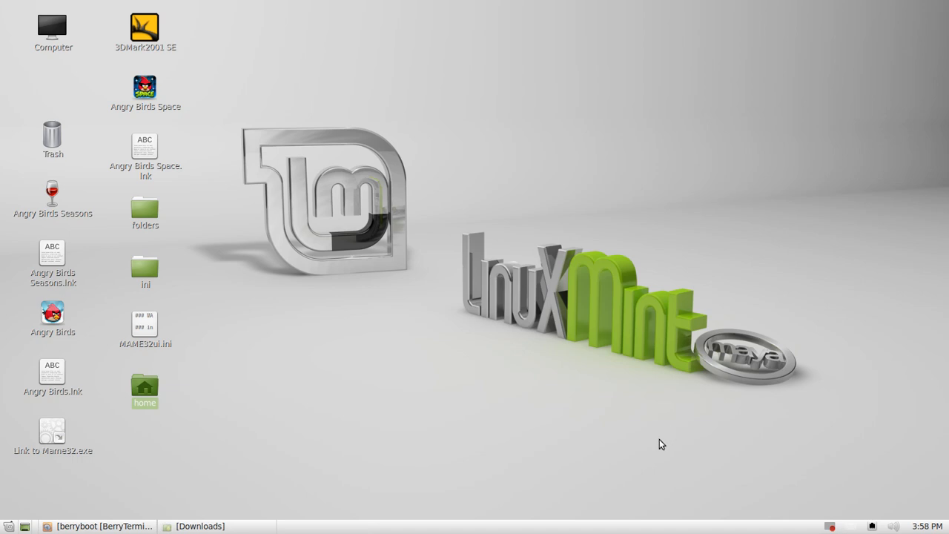
mouse_move(652, 453)
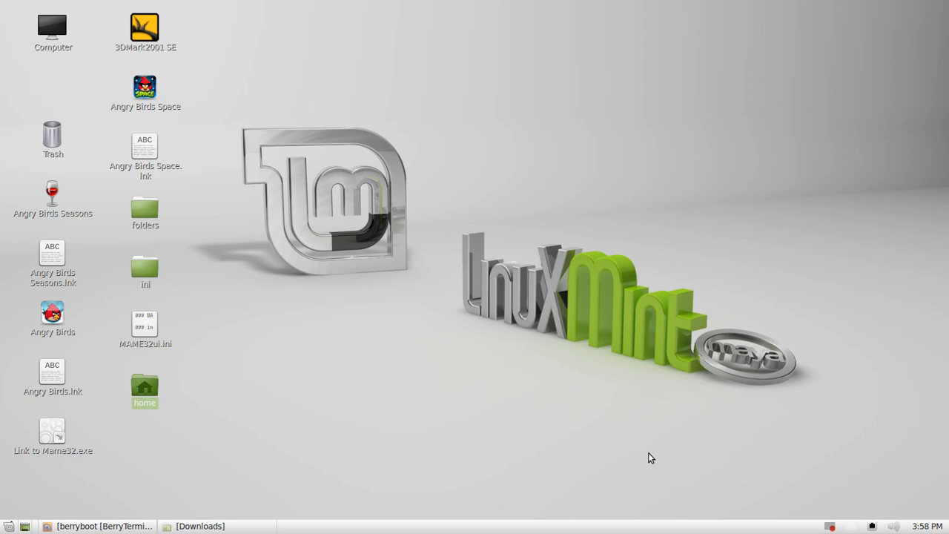
mouse_move(644, 461)
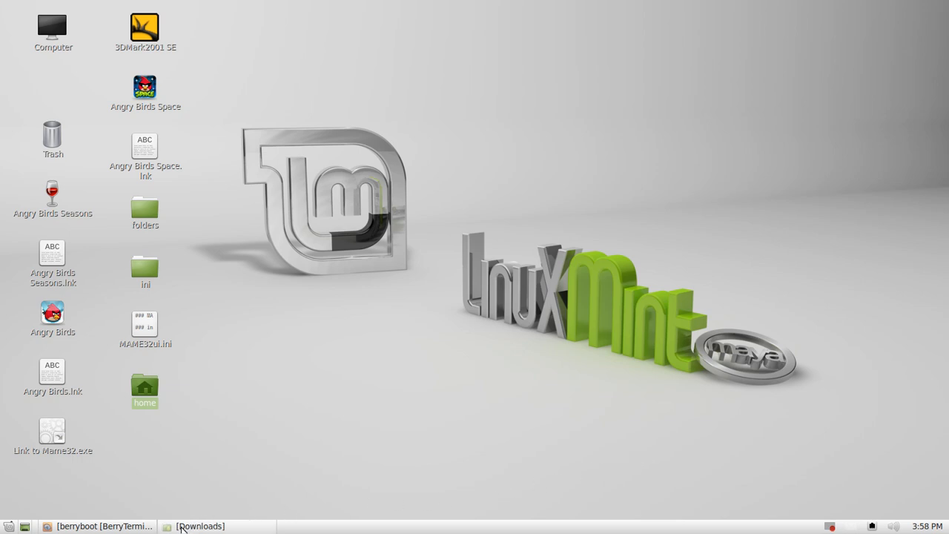
mouse_move(296, 503)
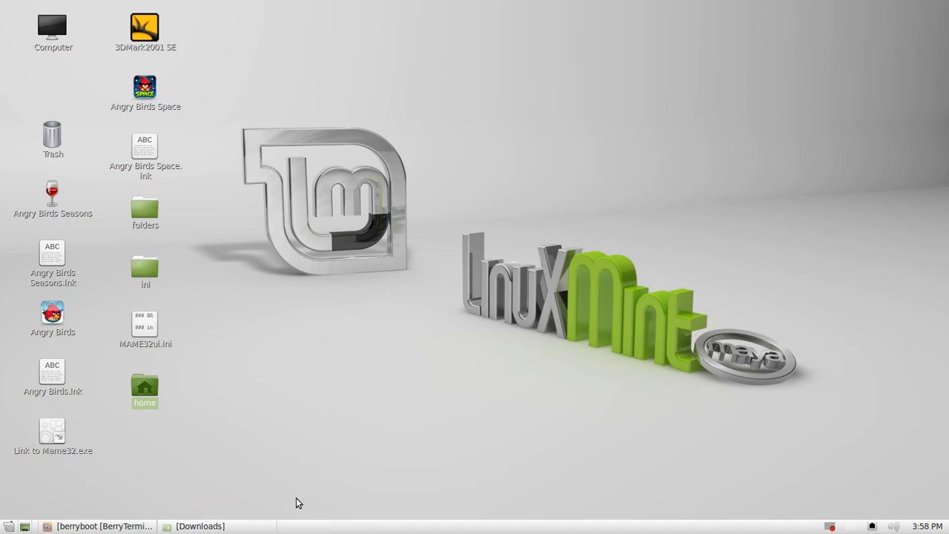
mouse_move(333, 451)
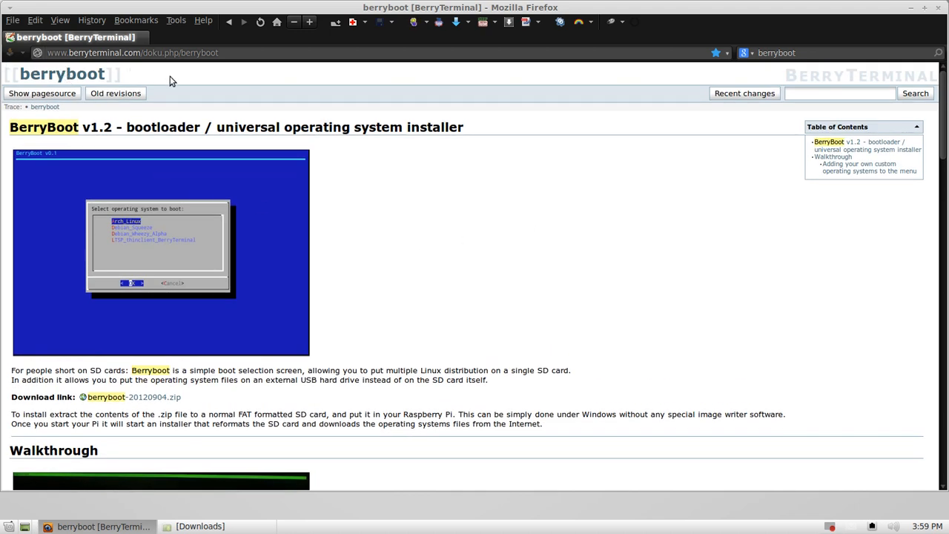
mouse_move(625, 319)
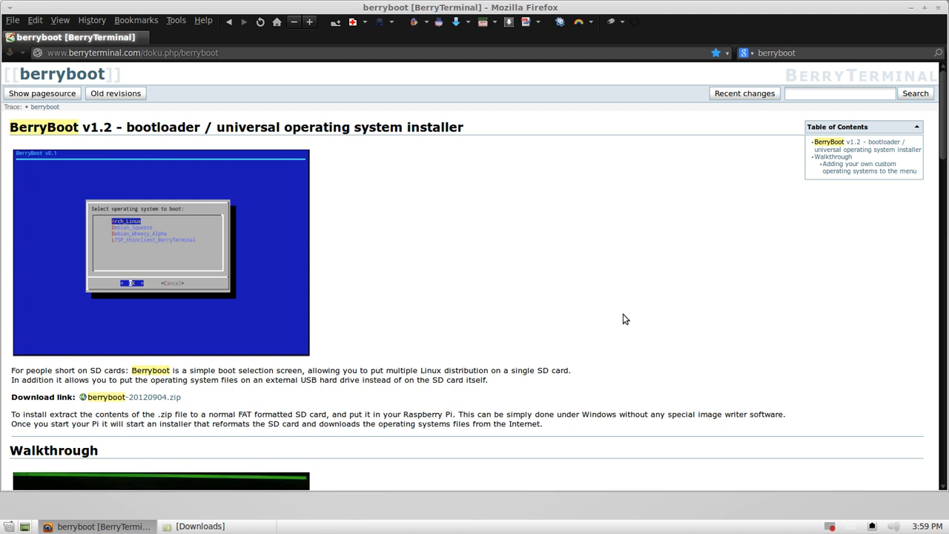
mouse_move(510, 292)
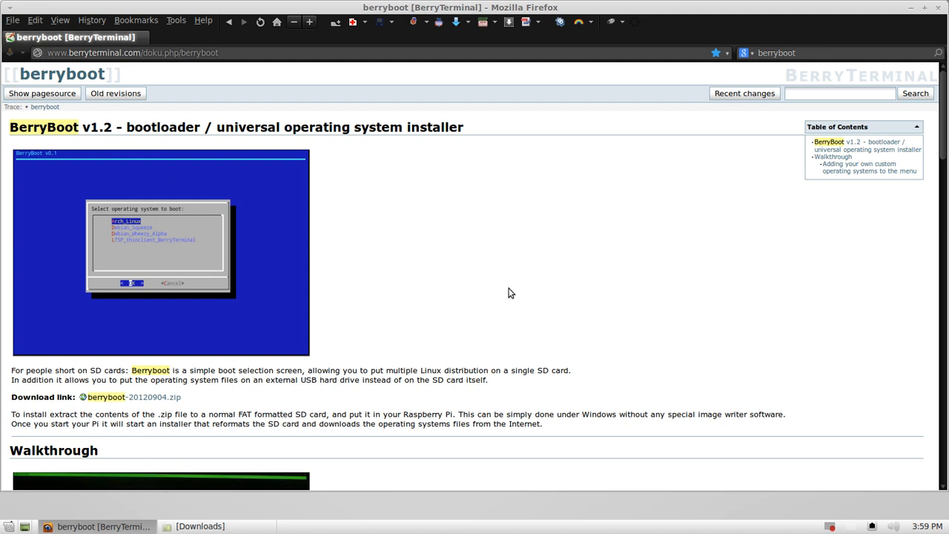
mouse_move(435, 230)
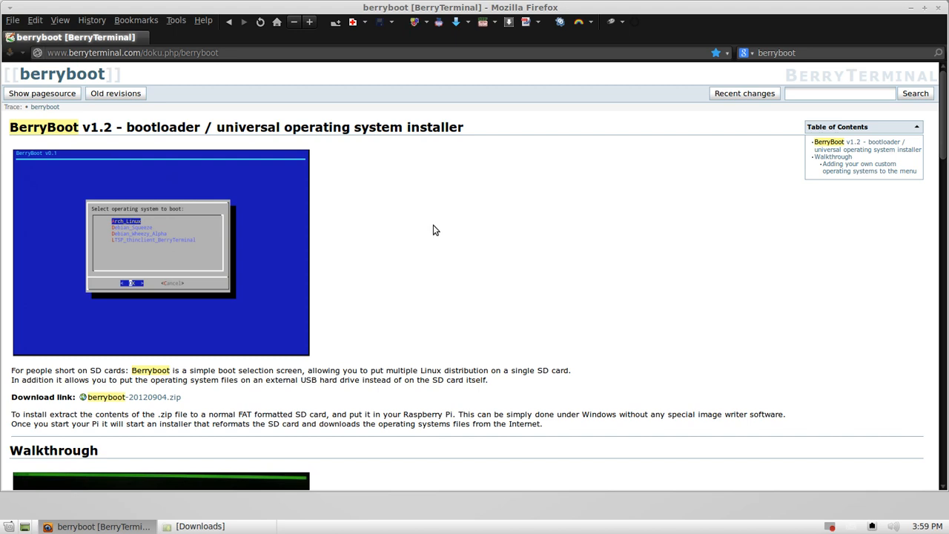
mouse_move(443, 284)
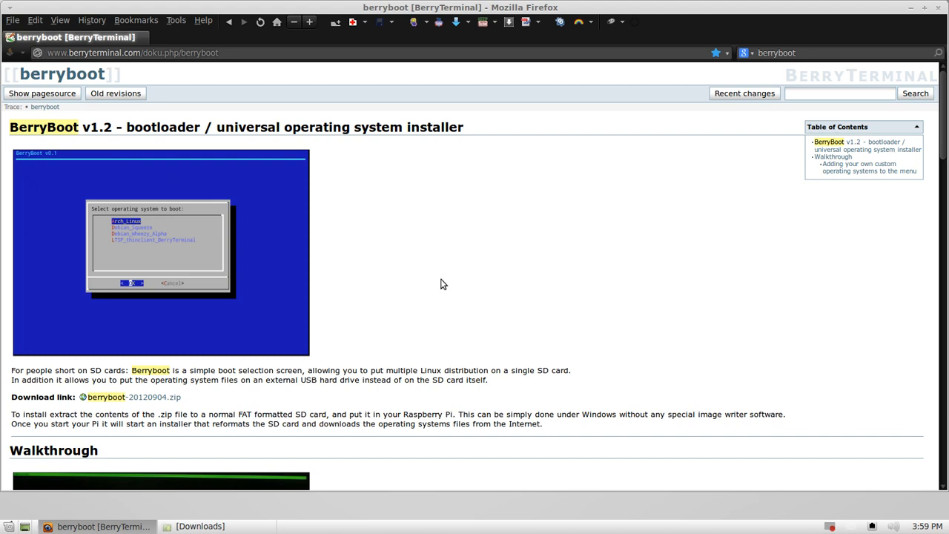
mouse_move(320, 325)
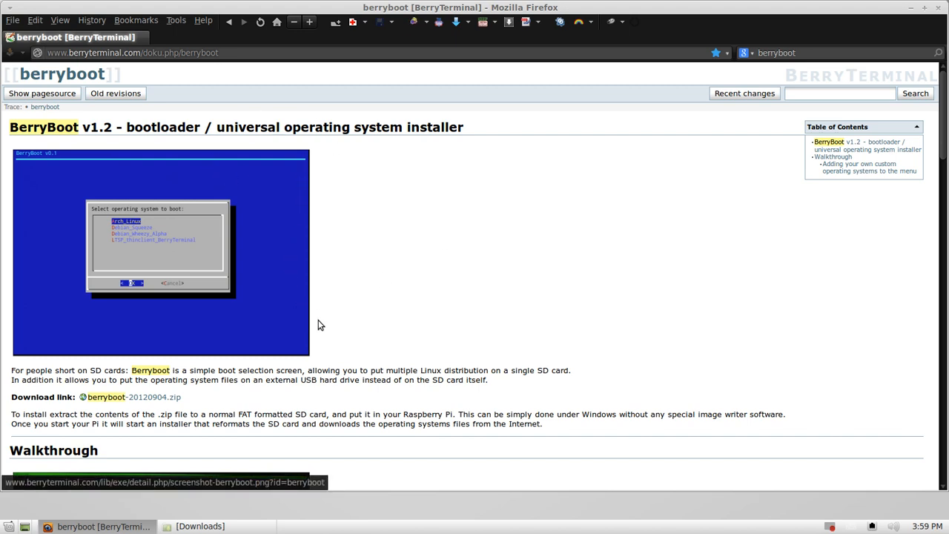
Step: Scroll the BerryBoot wiki page to its berryboot-20120904.zip download link
scroll(down, 3)
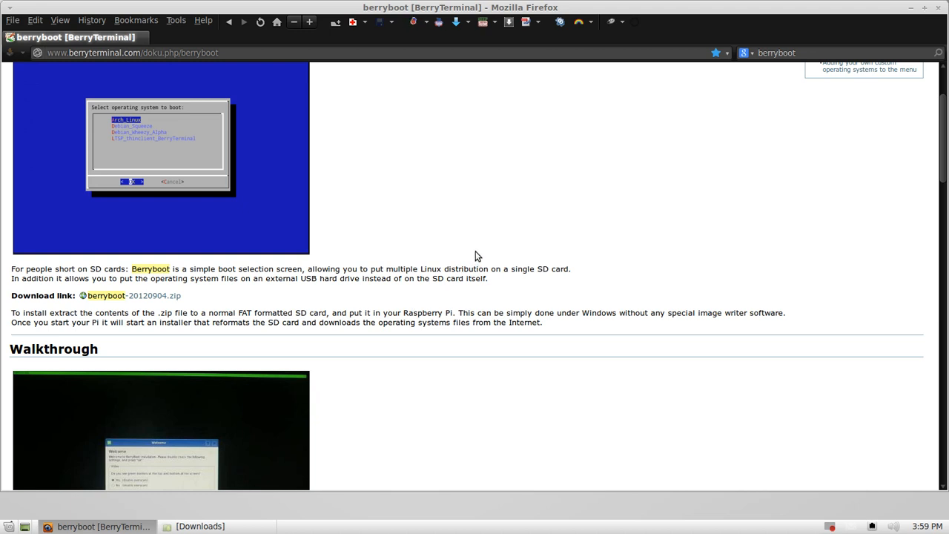
scroll(up, 3)
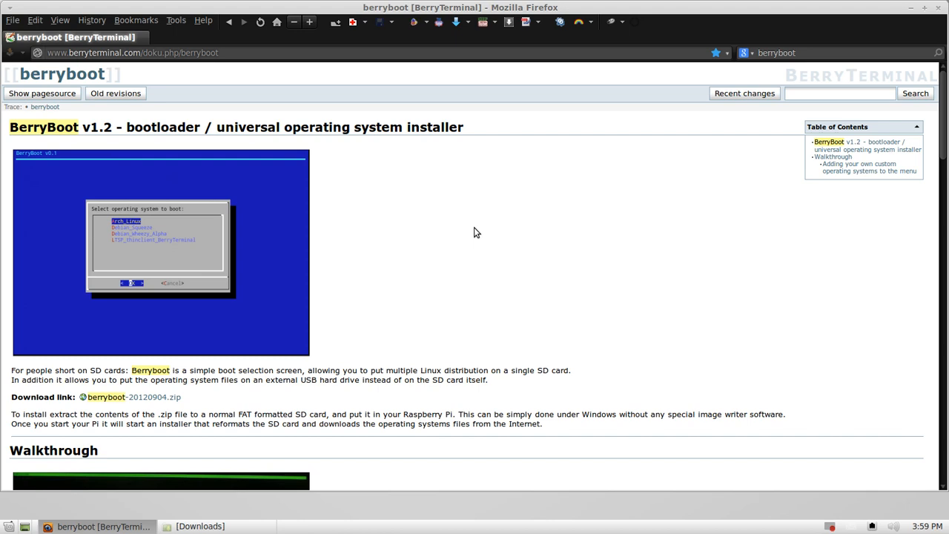
mouse_move(430, 264)
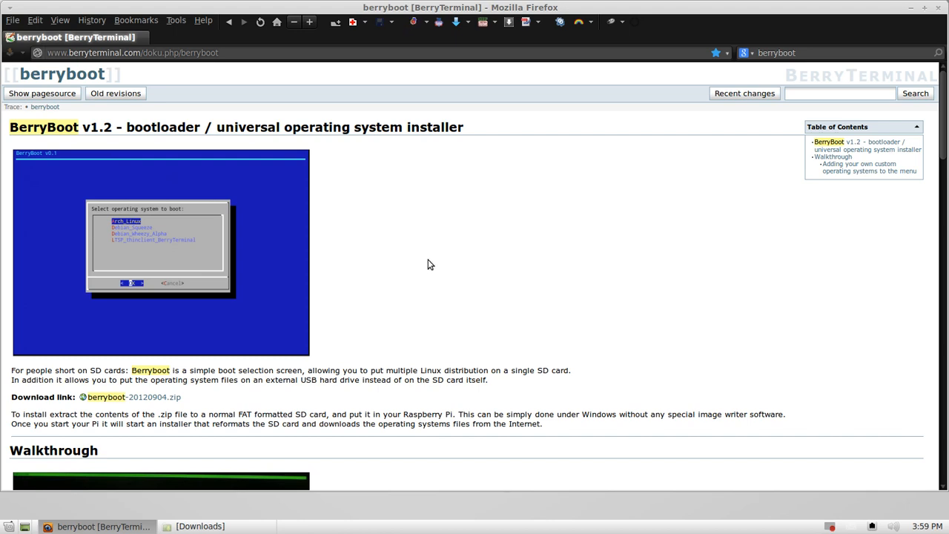
scroll(down, 3)
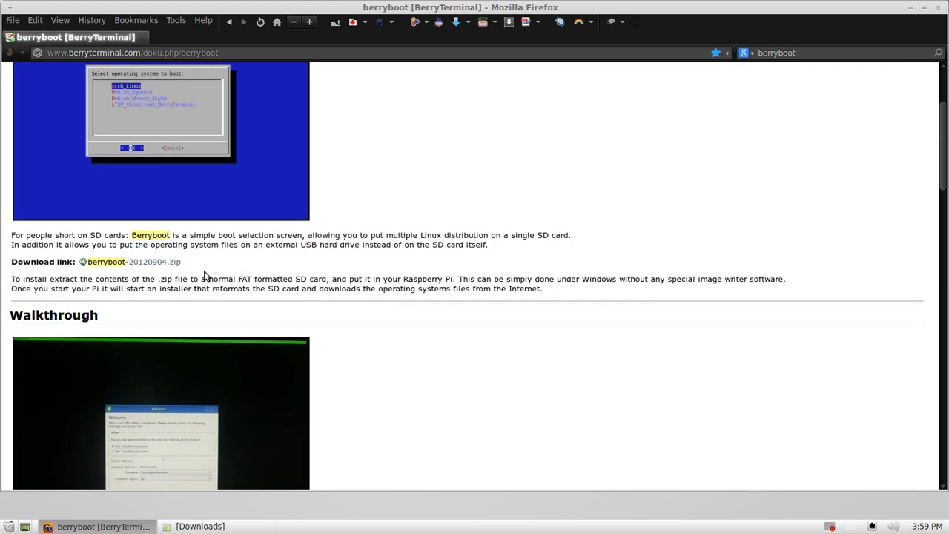
mouse_move(106, 261)
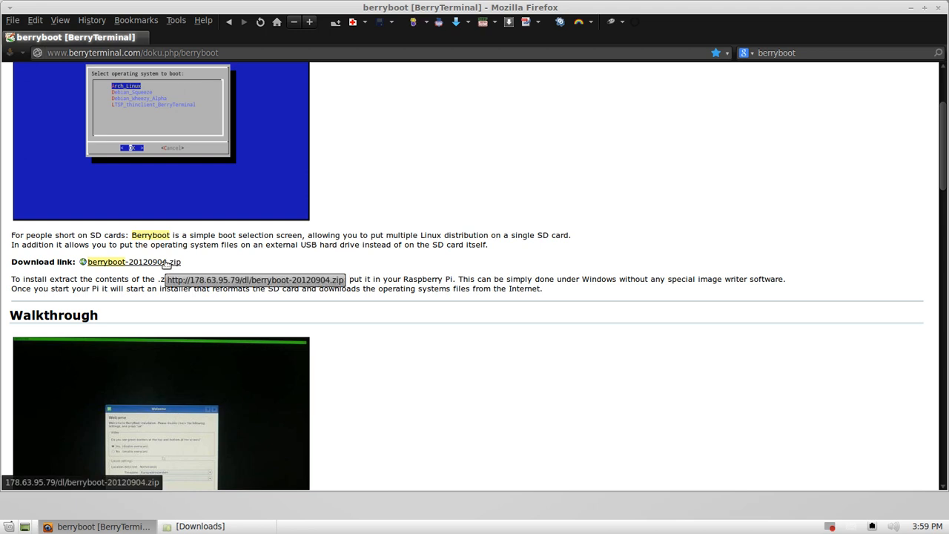
Step: Save berryboot-20120904.zip into the Raspberry Pi distros folder, overwriting the existing copy
click(133, 262)
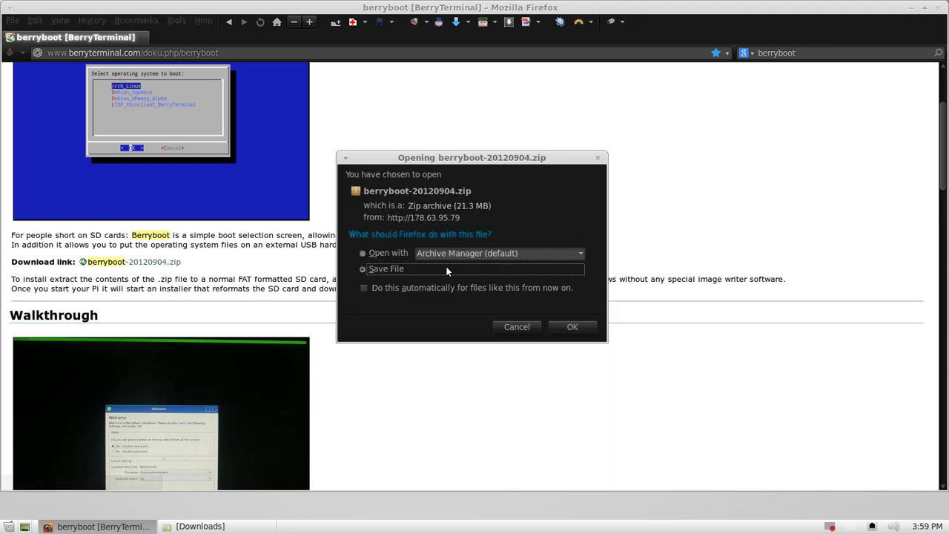
click(573, 326)
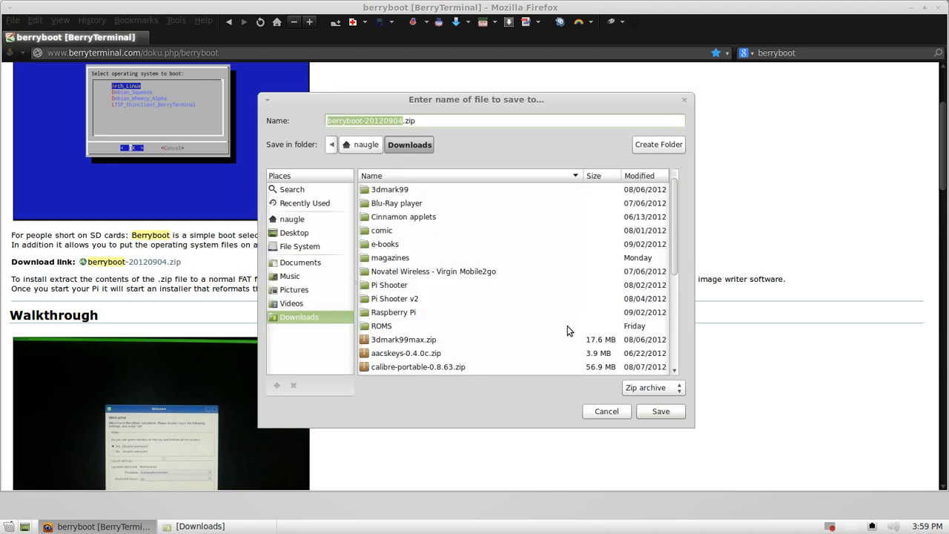
double_click(393, 311)
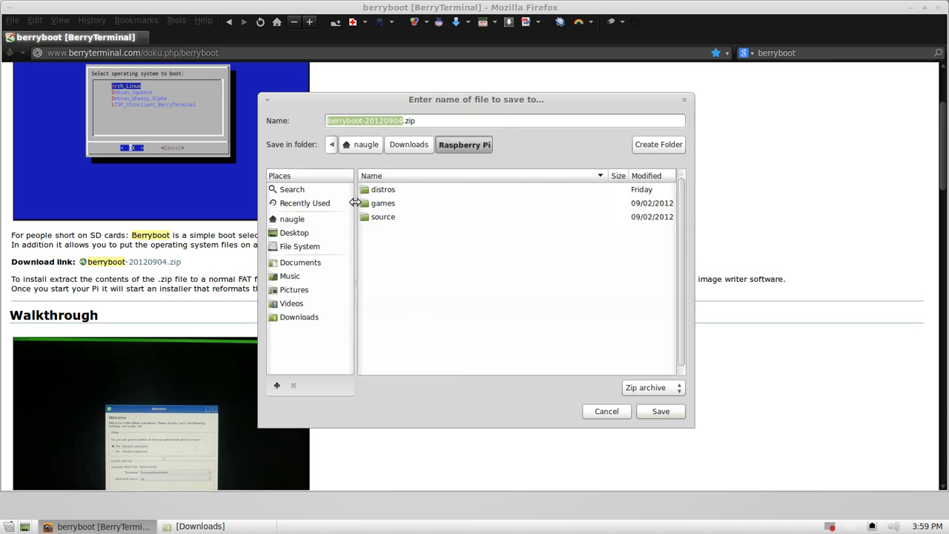
double_click(383, 189)
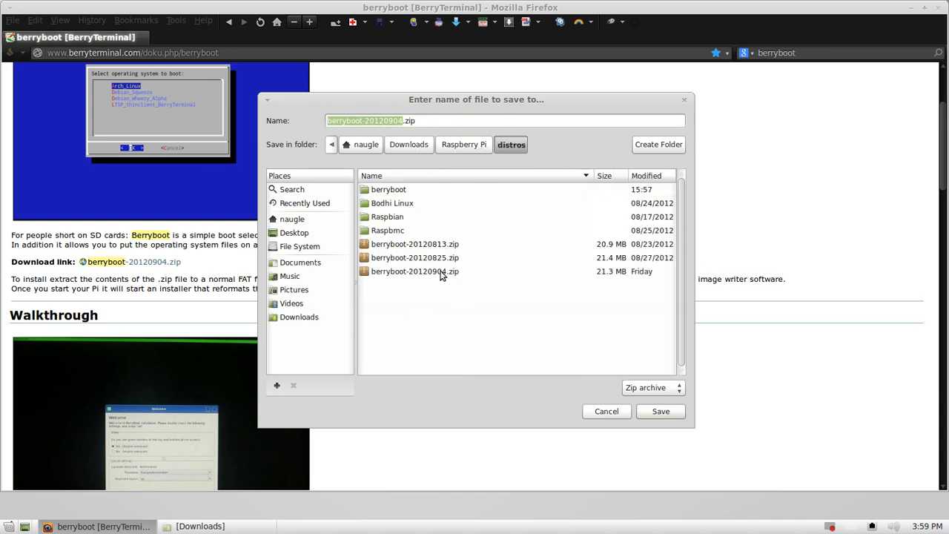
click(660, 411)
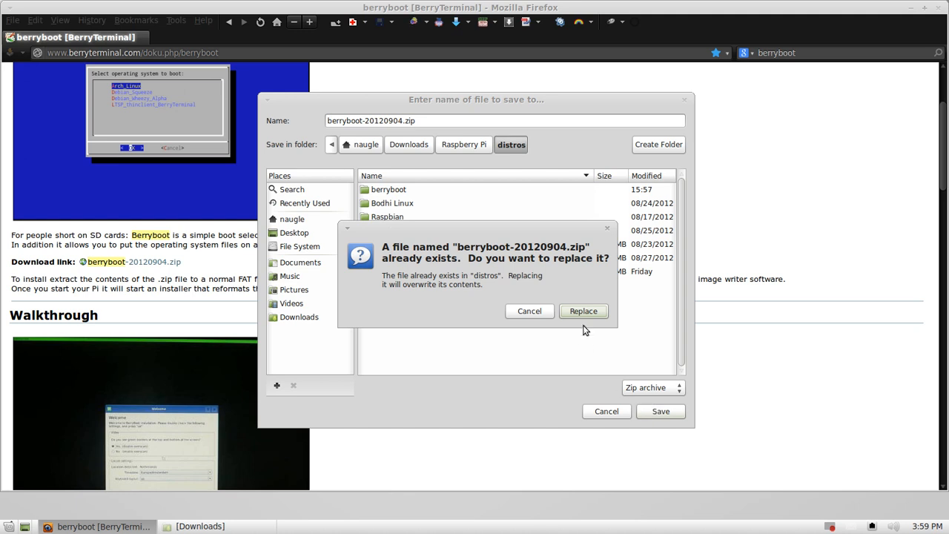
click(584, 310)
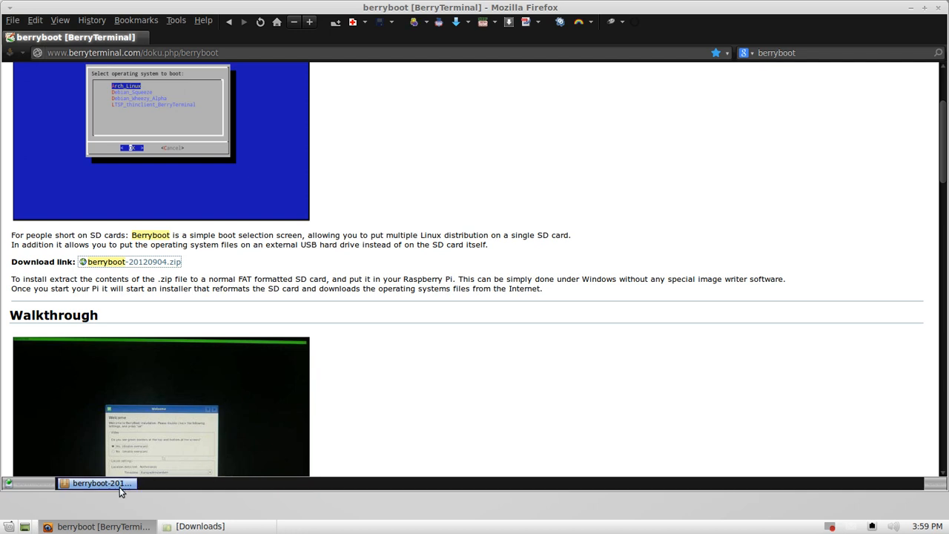
click(98, 483)
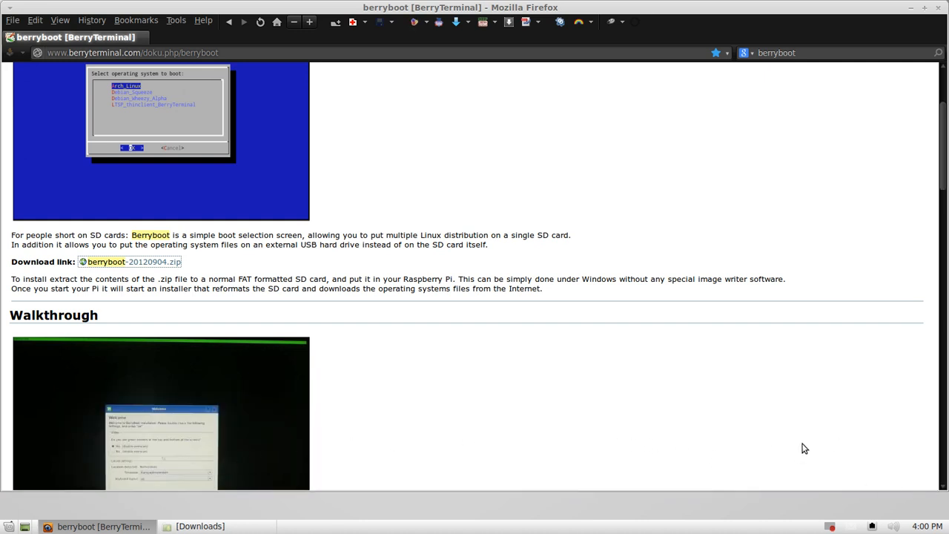
mouse_move(842, 22)
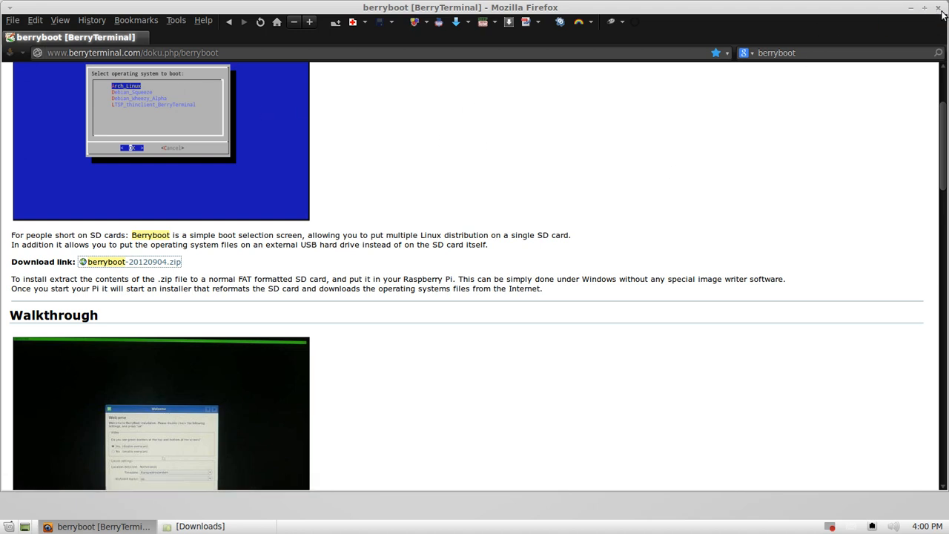
Step: Bring up the file manager and go into the distros folder
click(912, 7)
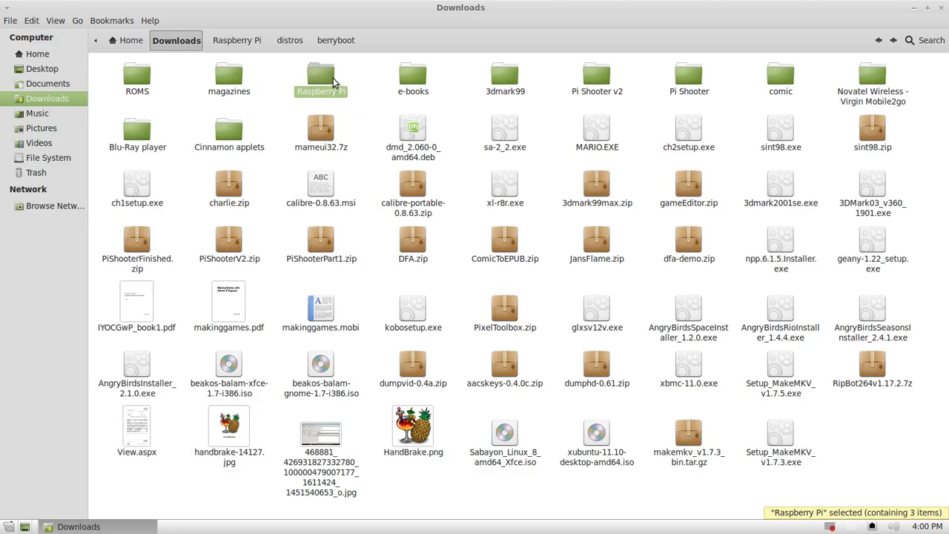
click(290, 40)
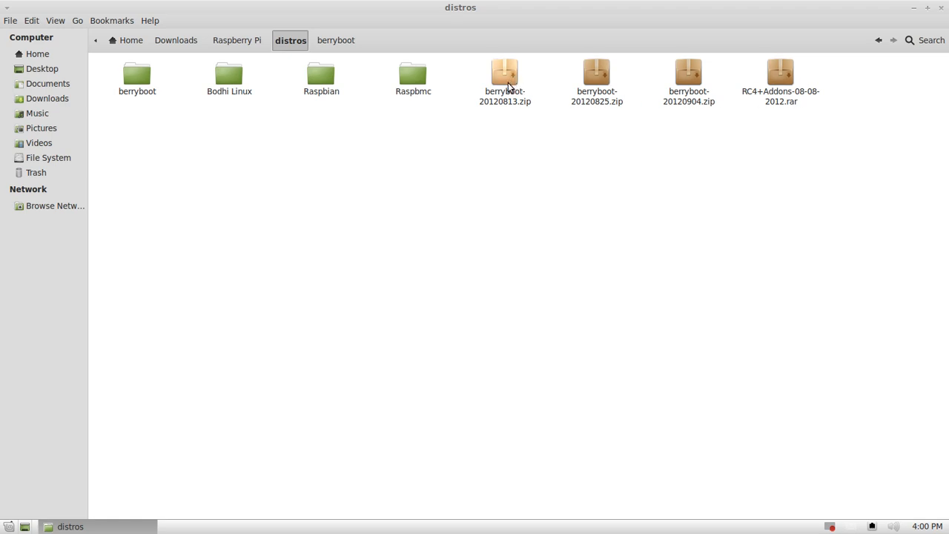
Step: Check the sizes of the berryboot 20120813, 20120825 and 20120904 zip archives in turn
click(505, 74)
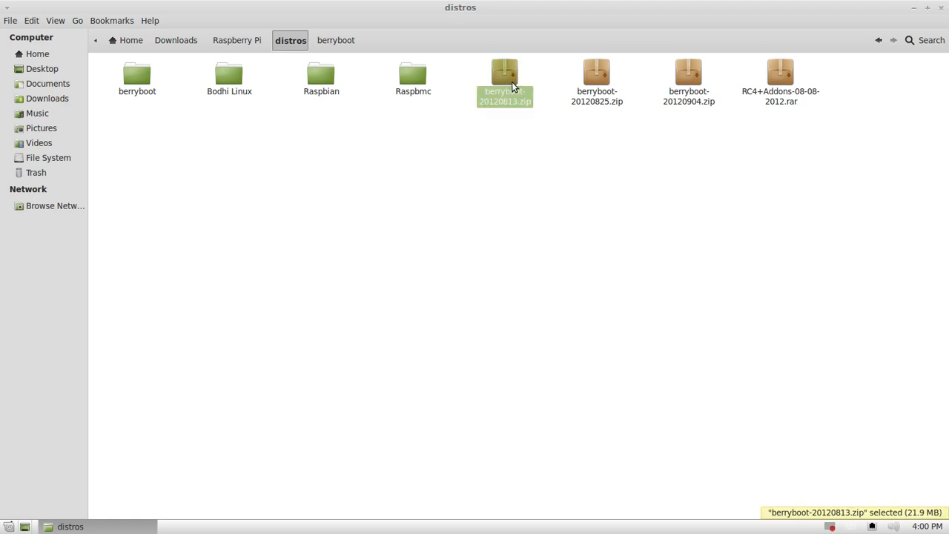
click(597, 78)
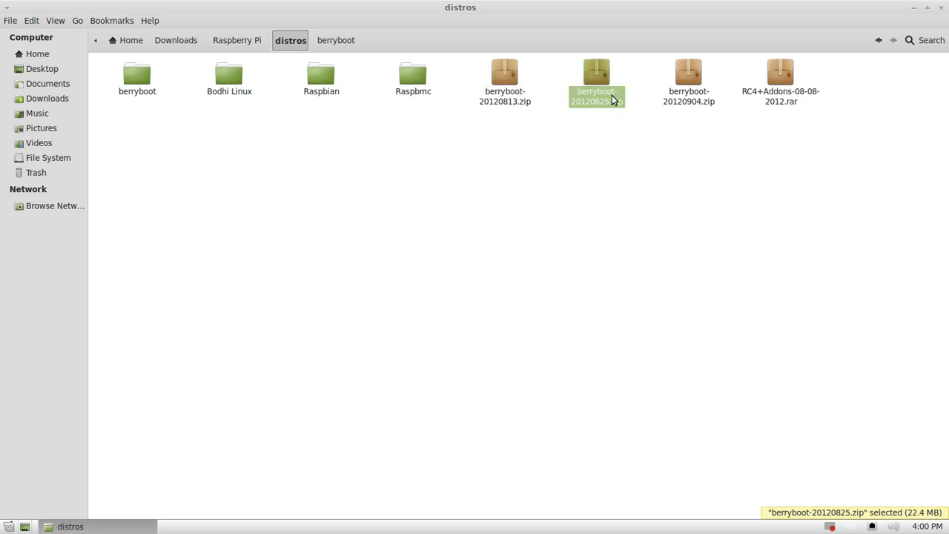
mouse_move(626, 124)
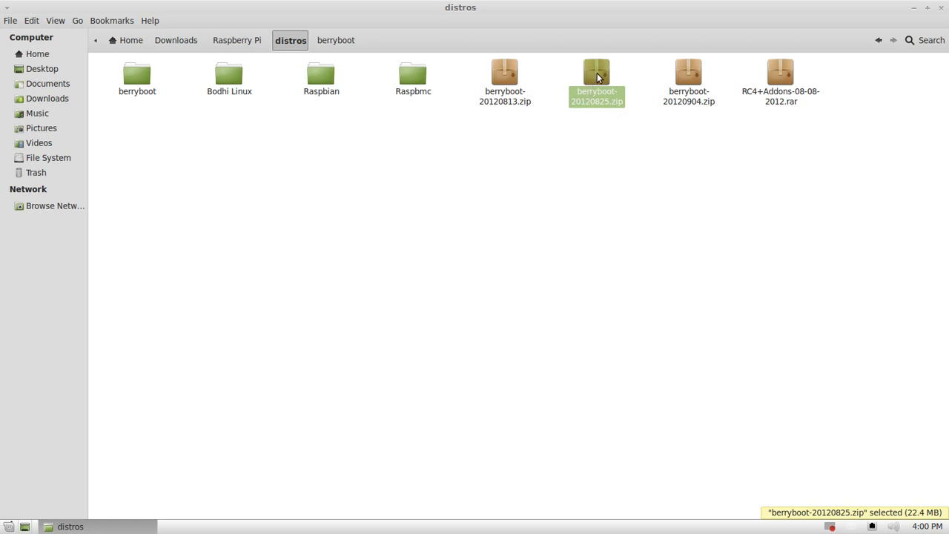
mouse_move(504, 78)
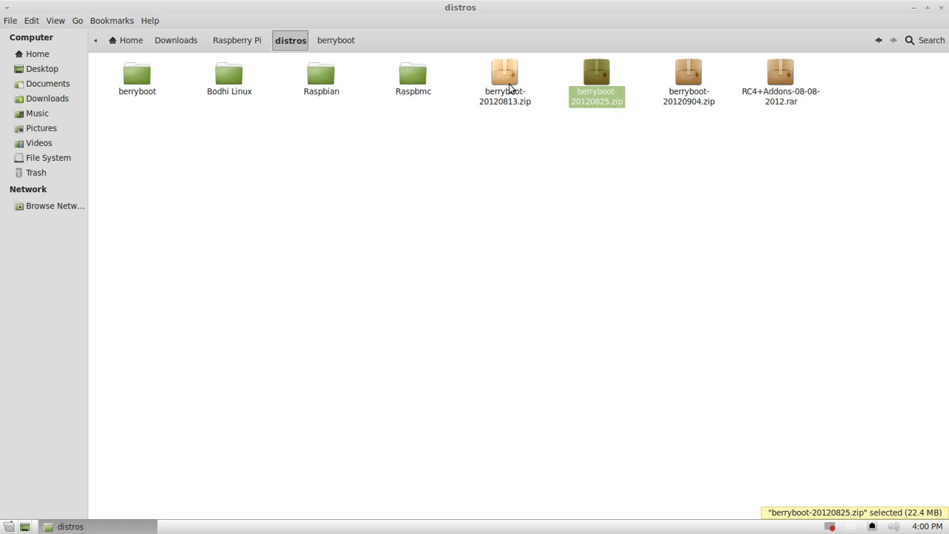
click(505, 82)
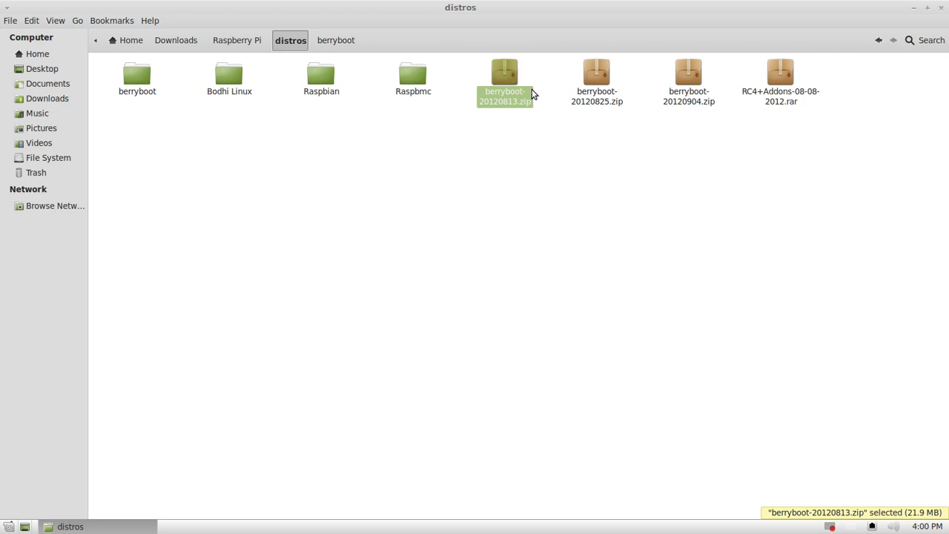
mouse_move(654, 98)
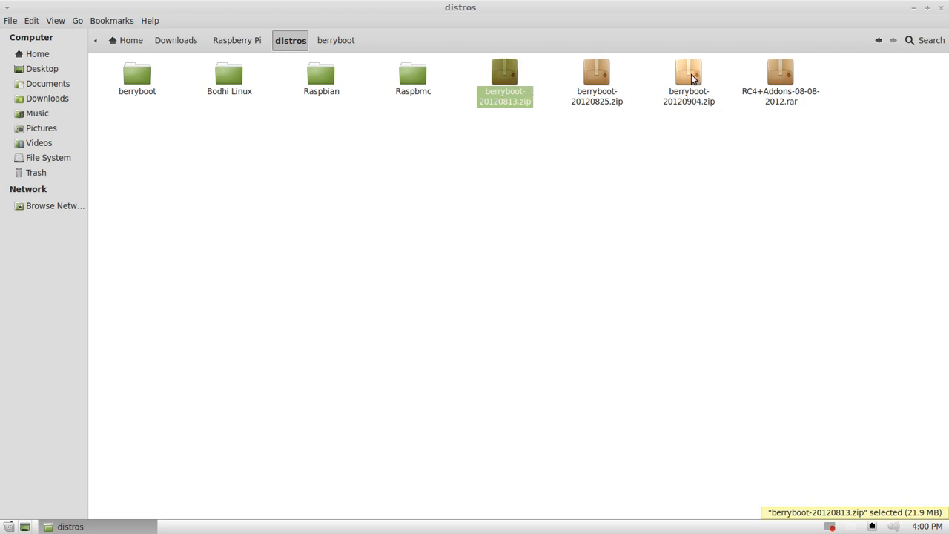
click(689, 82)
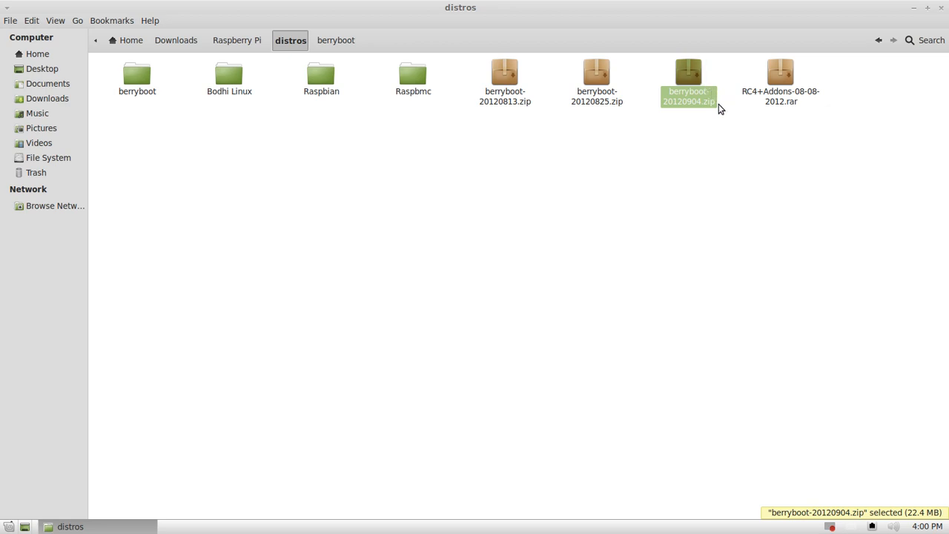
mouse_move(384, 145)
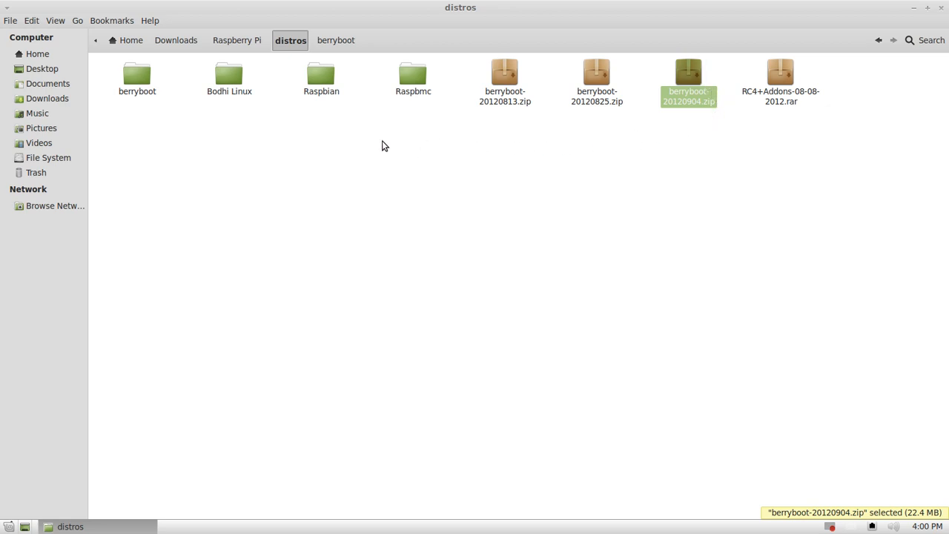
mouse_move(499, 142)
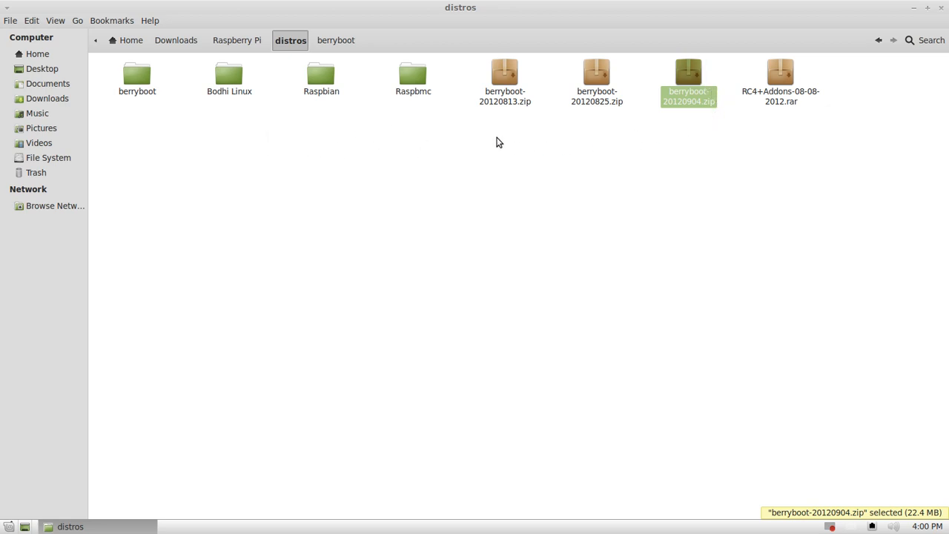
mouse_move(519, 148)
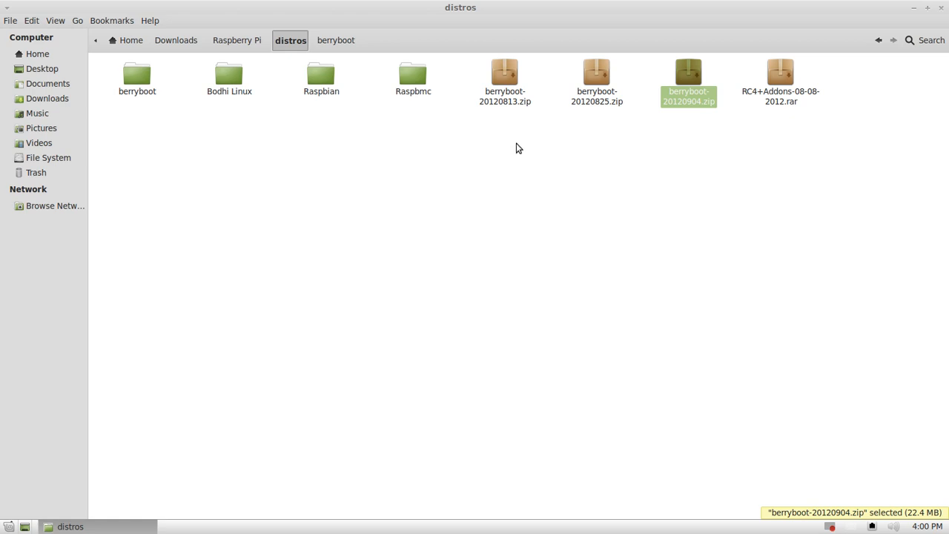
mouse_move(137, 78)
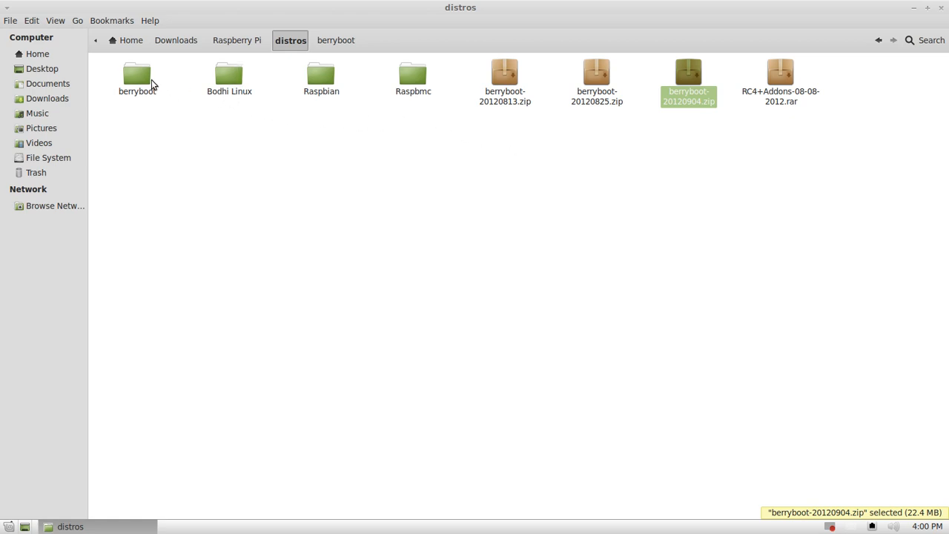
mouse_move(137, 74)
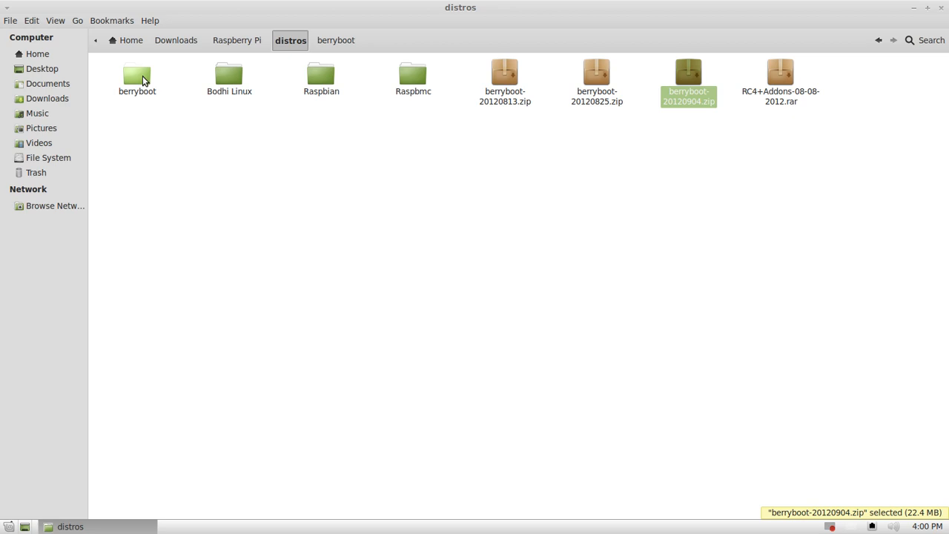
mouse_move(148, 77)
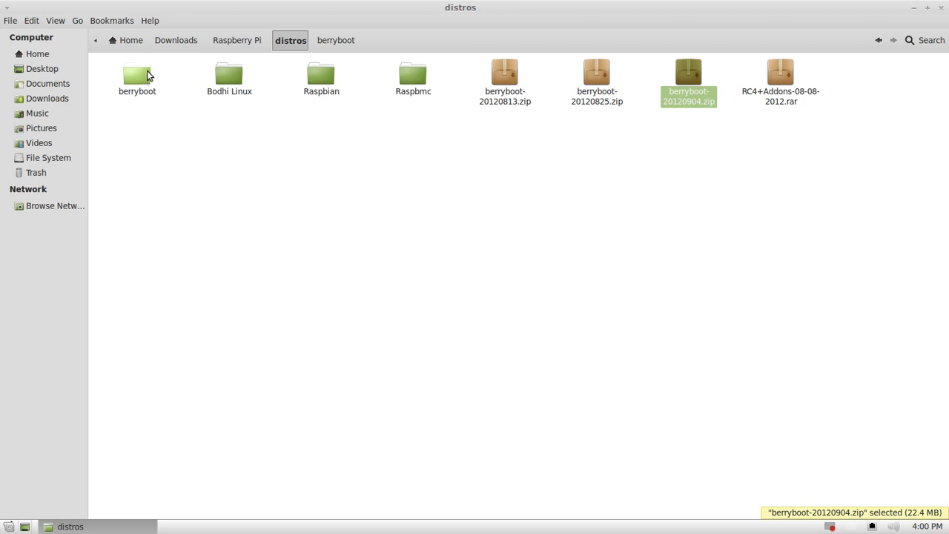
Step: Confirm the berryboot folder is empty, then bring up actions for berryboot-20120904.zip
double_click(138, 74)
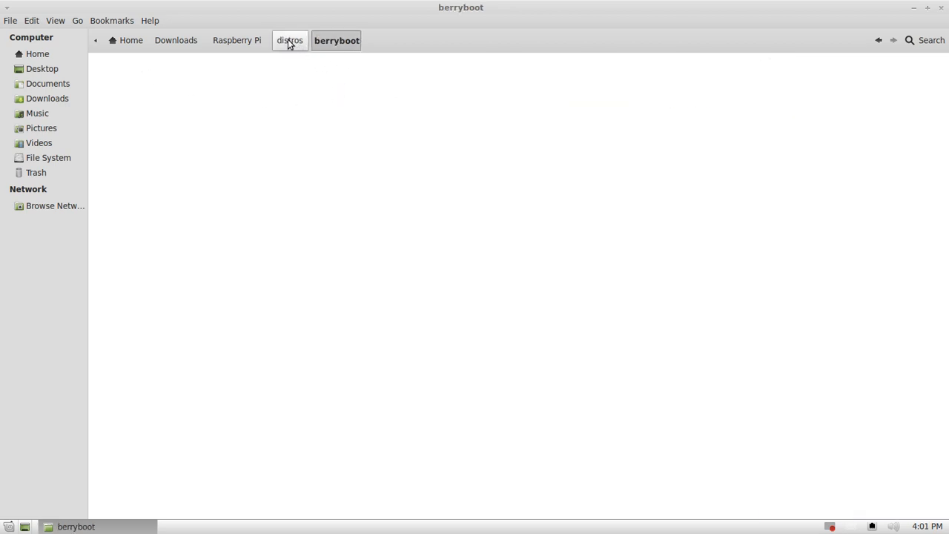
click(289, 40)
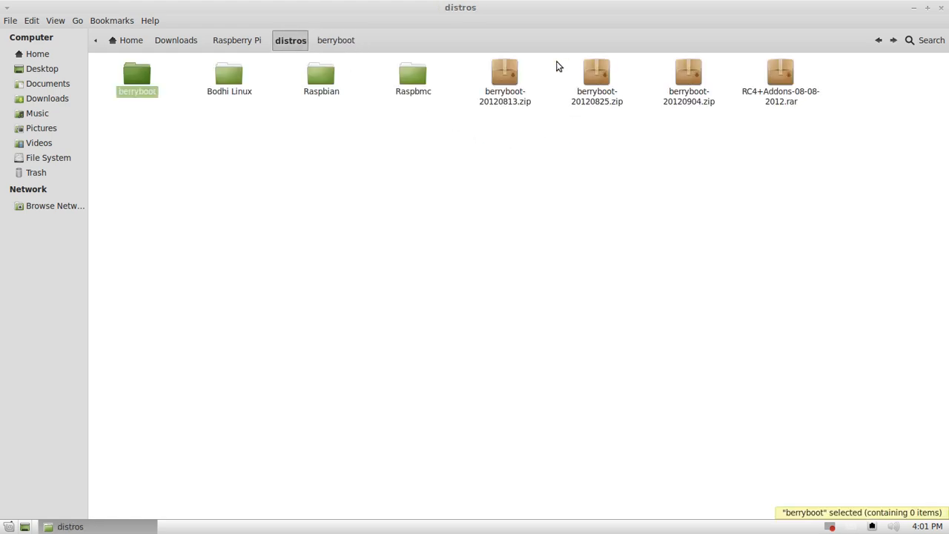
right_click(688, 74)
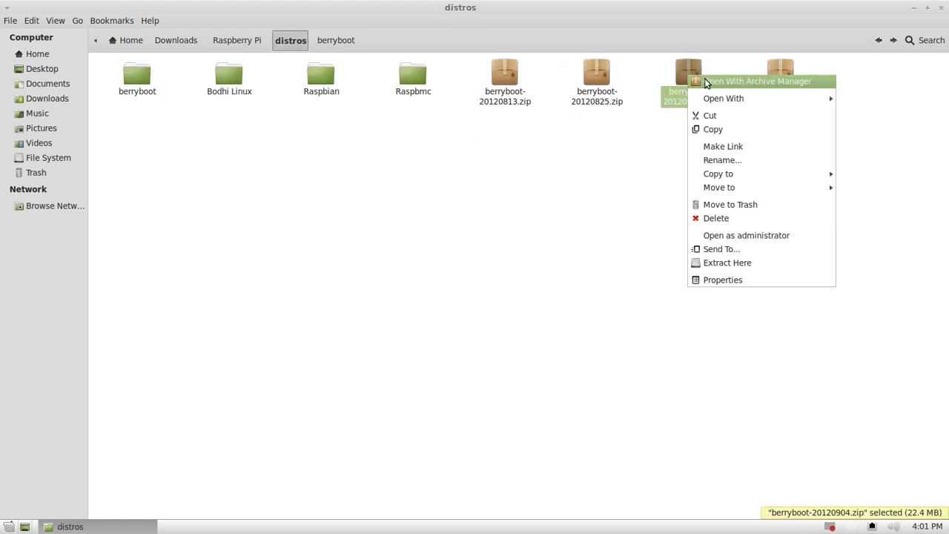
Step: Extract all of berryboot-20120904.zip into the berryboot folder and quit Archive Manager
click(759, 81)
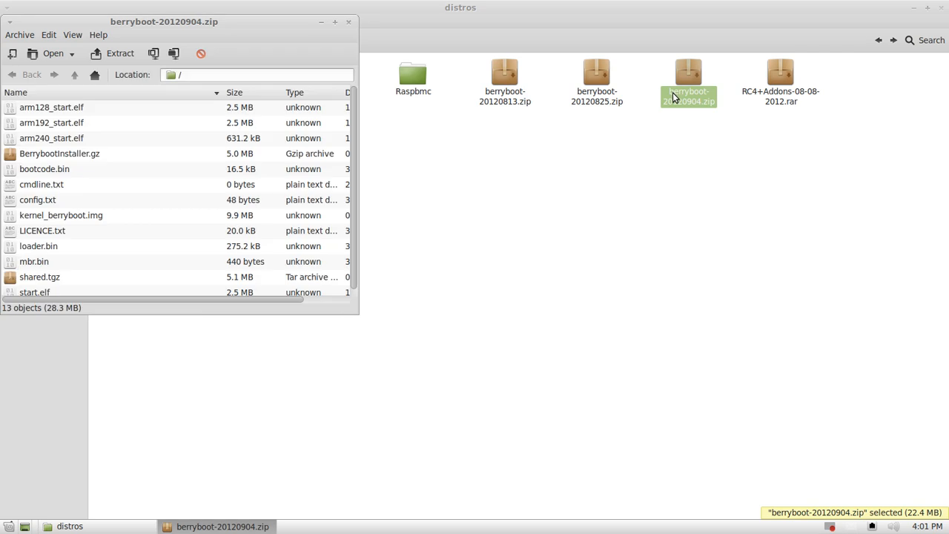
mouse_move(667, 101)
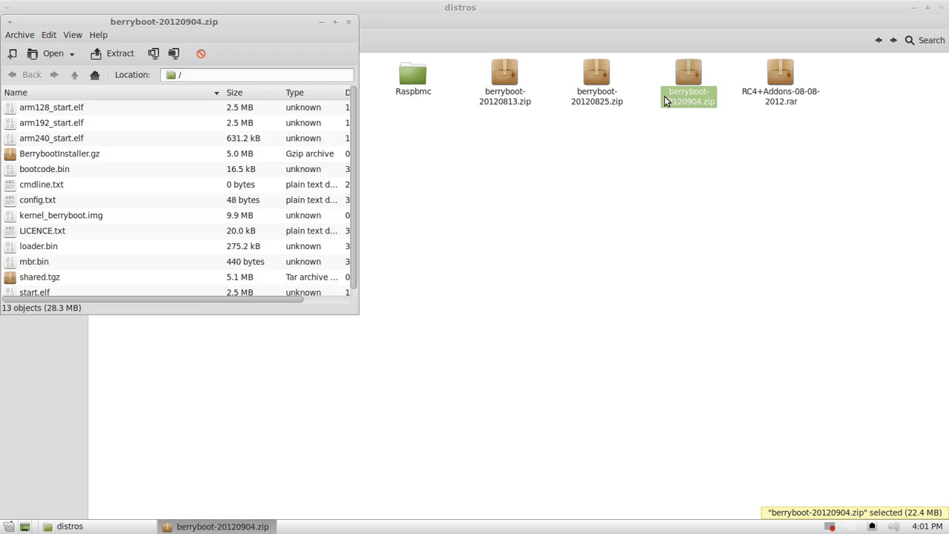
mouse_move(661, 111)
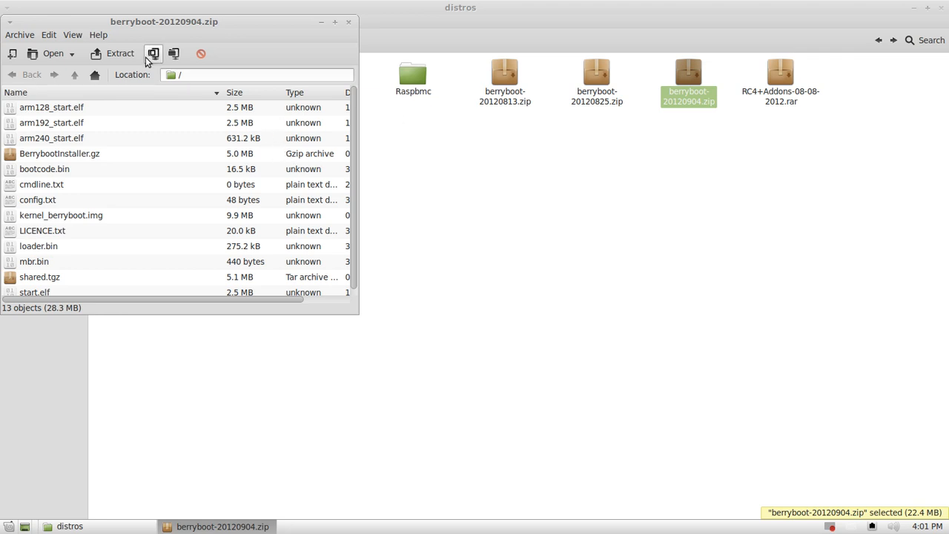
click(120, 53)
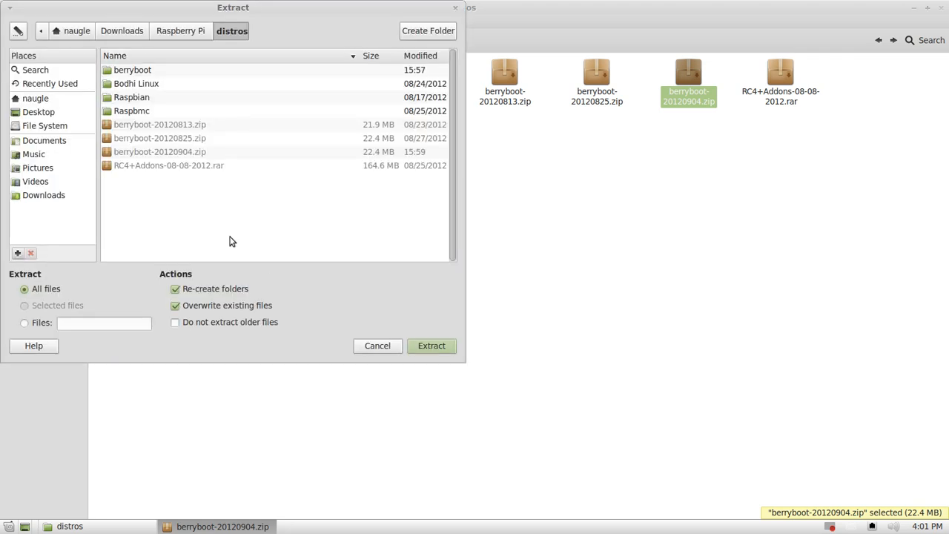
double_click(132, 70)
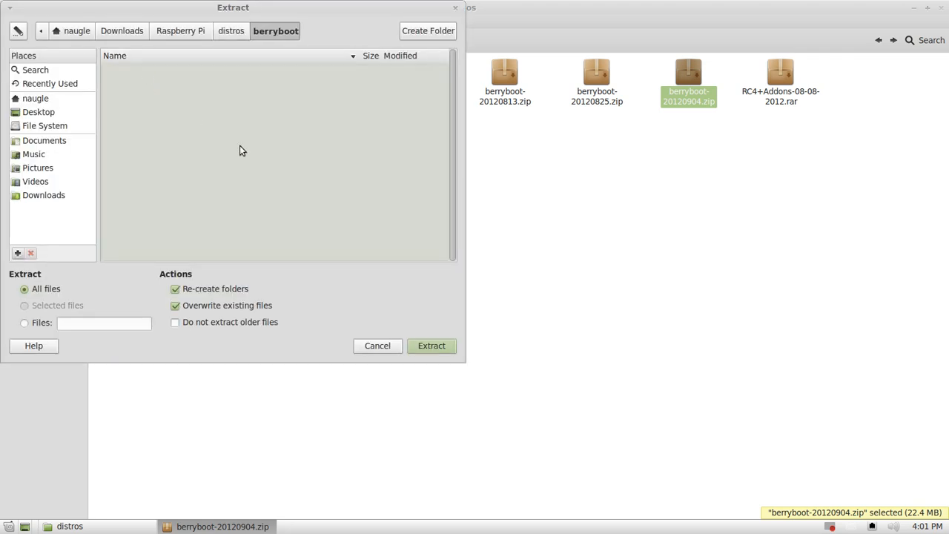
click(432, 346)
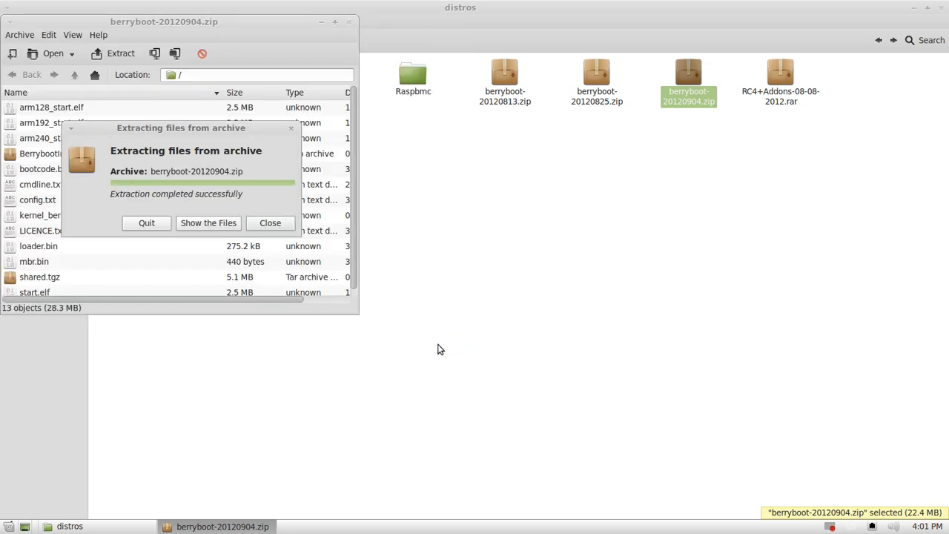
mouse_move(147, 223)
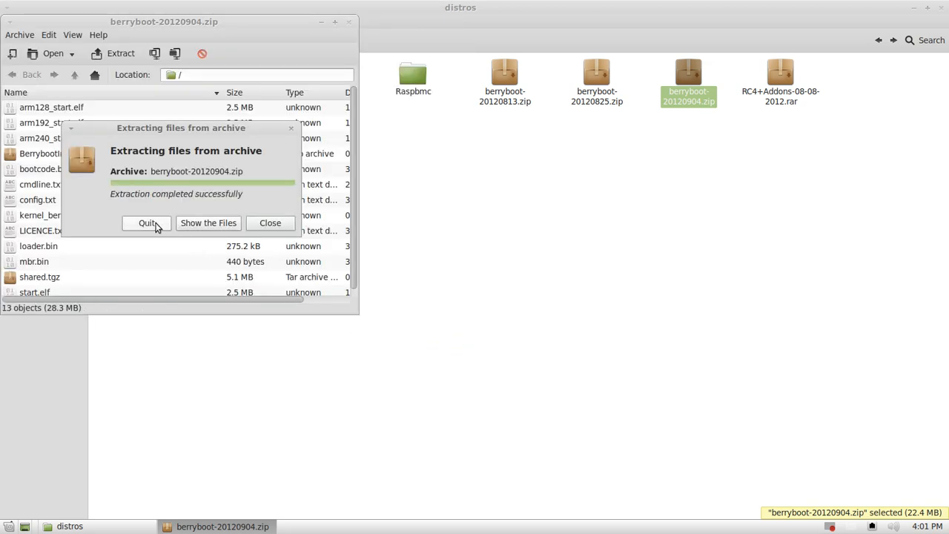
click(208, 222)
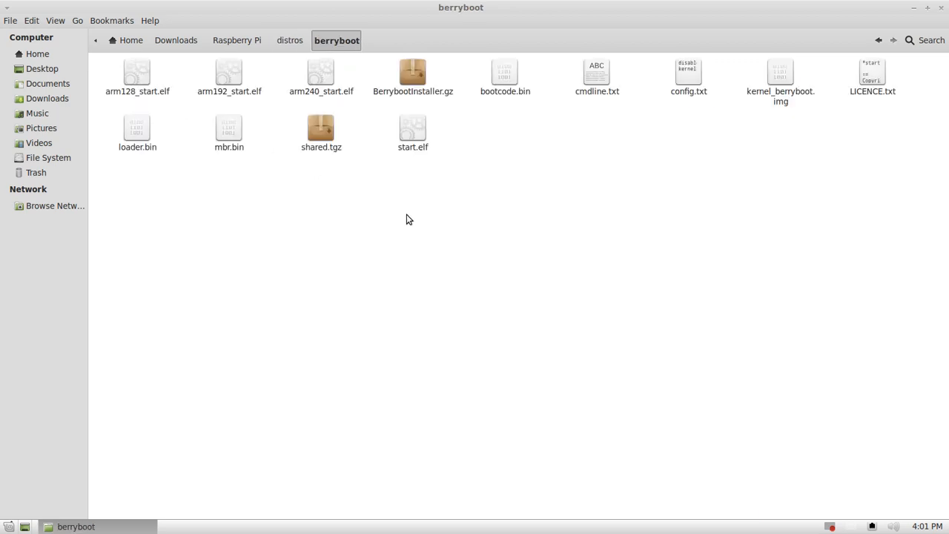
mouse_move(690, 283)
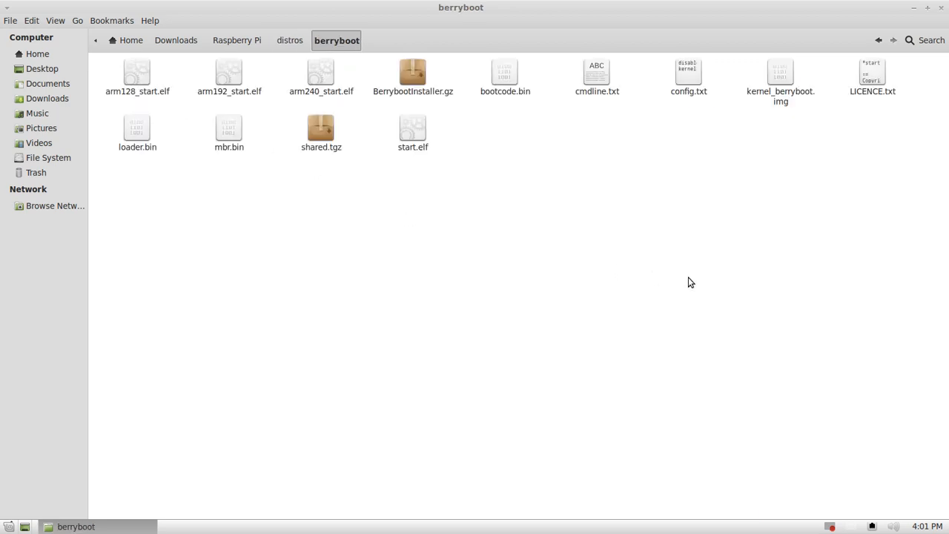
mouse_move(260, 202)
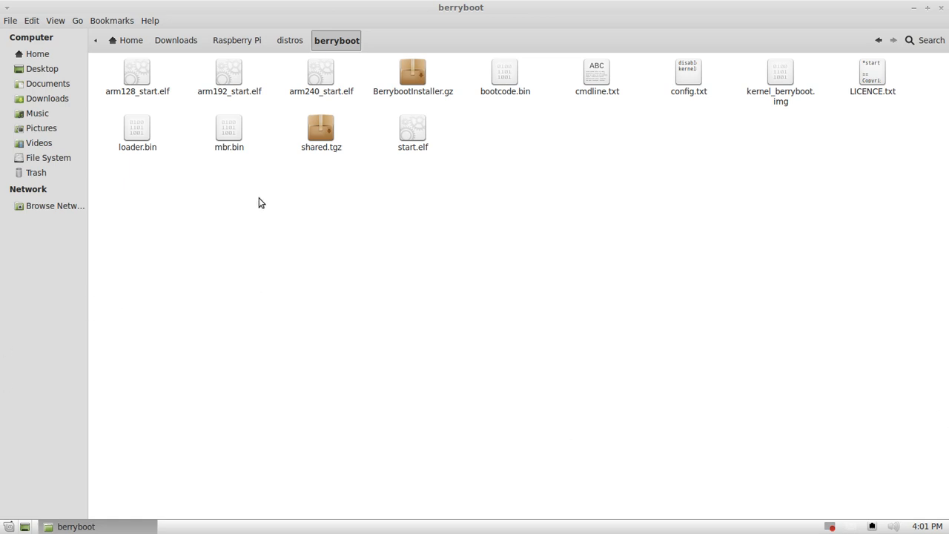
mouse_move(642, 169)
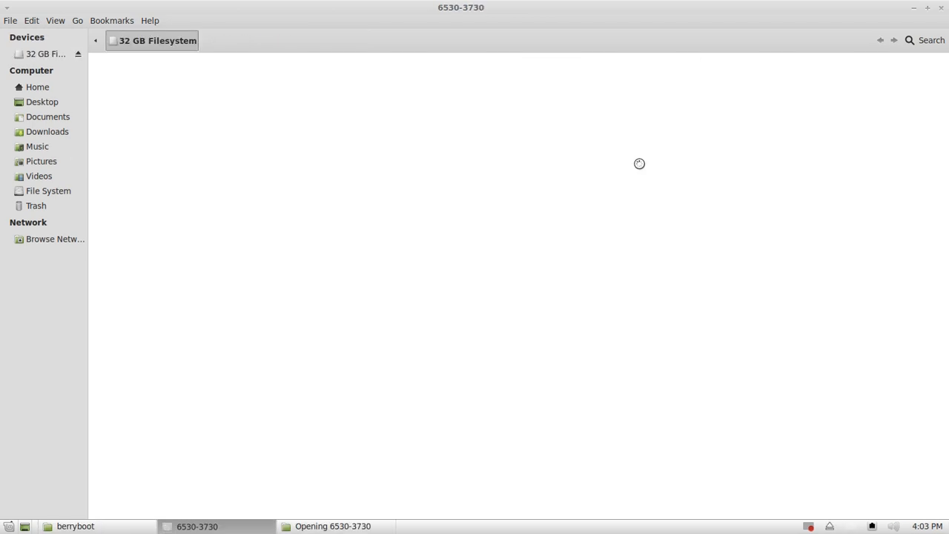
mouse_move(485, 162)
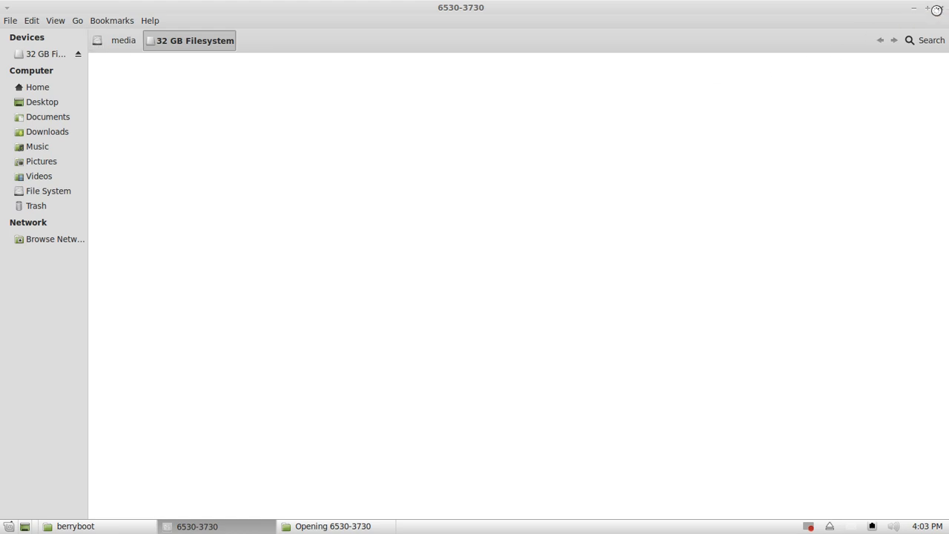
Step: Close the empty SD card window from the taskbar
click(74, 526)
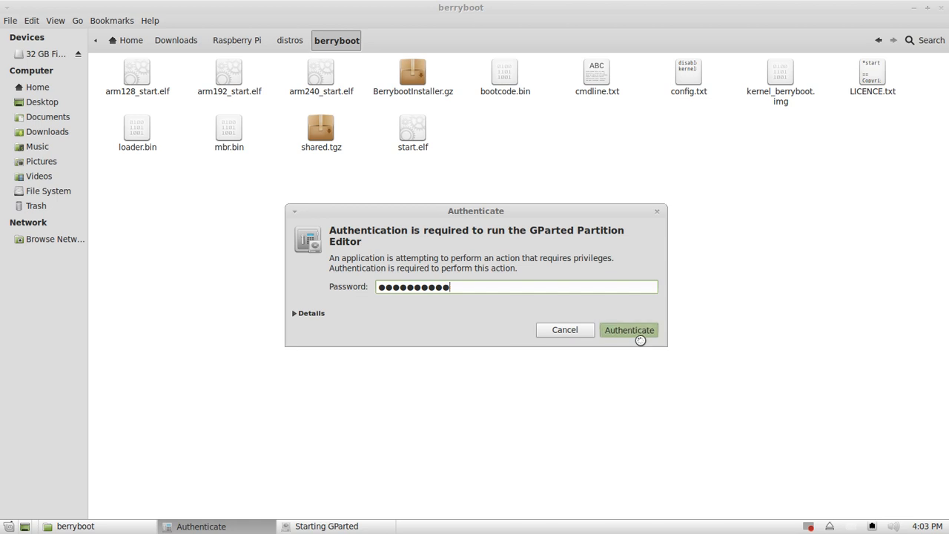
Step: Authenticate GParted and select the SD card device /dev/sdd
click(629, 329)
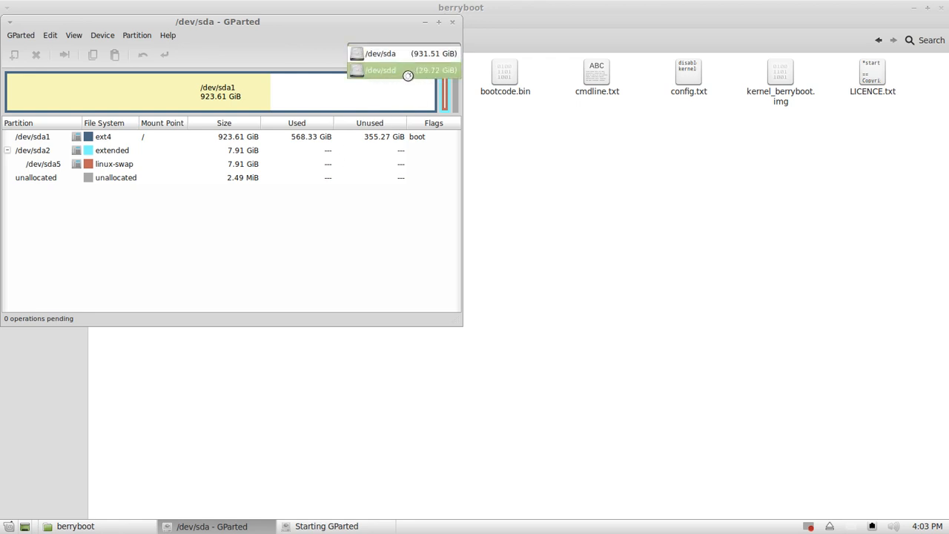
click(380, 69)
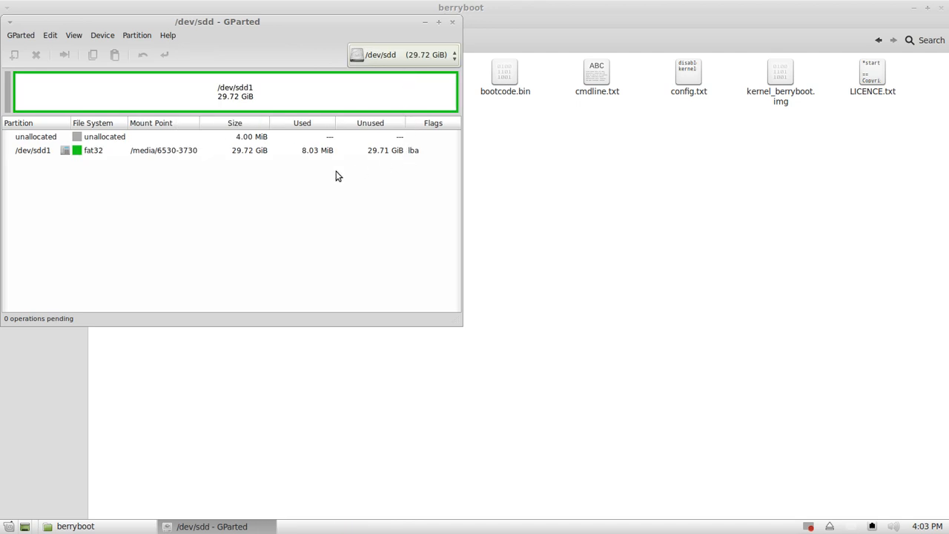
mouse_move(196, 163)
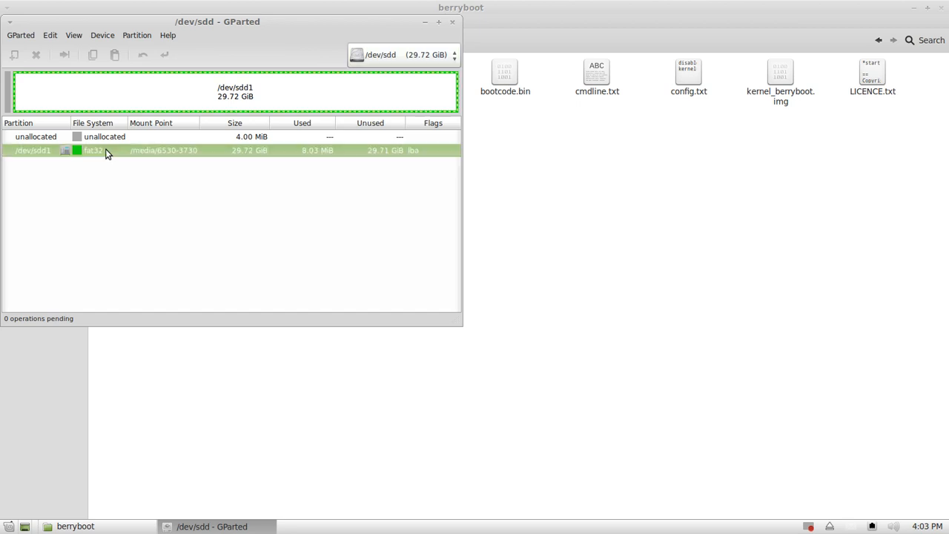
mouse_move(171, 156)
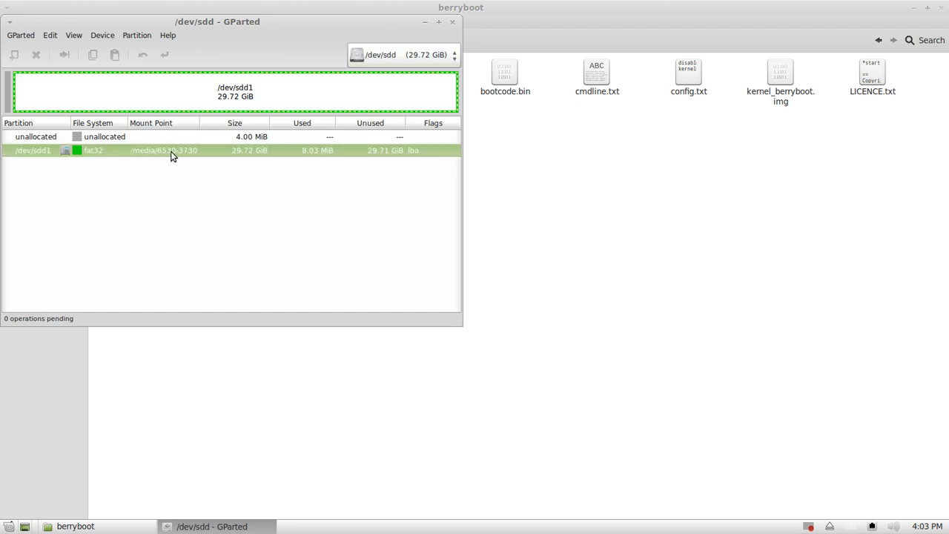
mouse_move(118, 139)
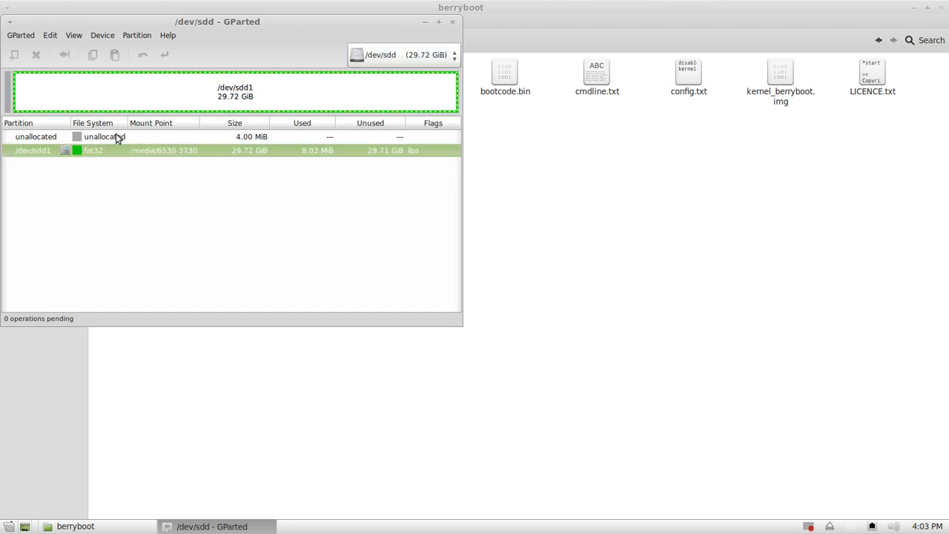
Step: Unmount the fat32 partition /dev/sdd1 and select it for repartitioning
right_click(33, 150)
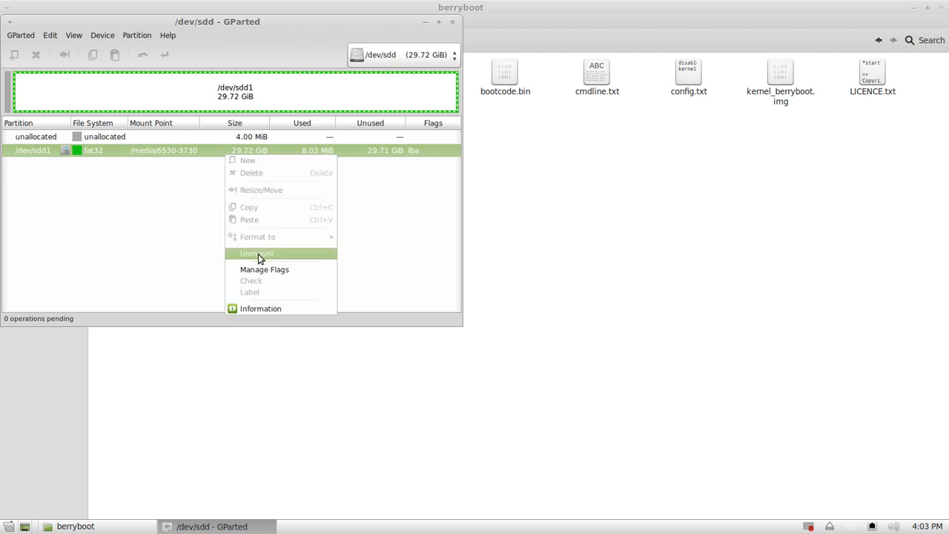
click(258, 253)
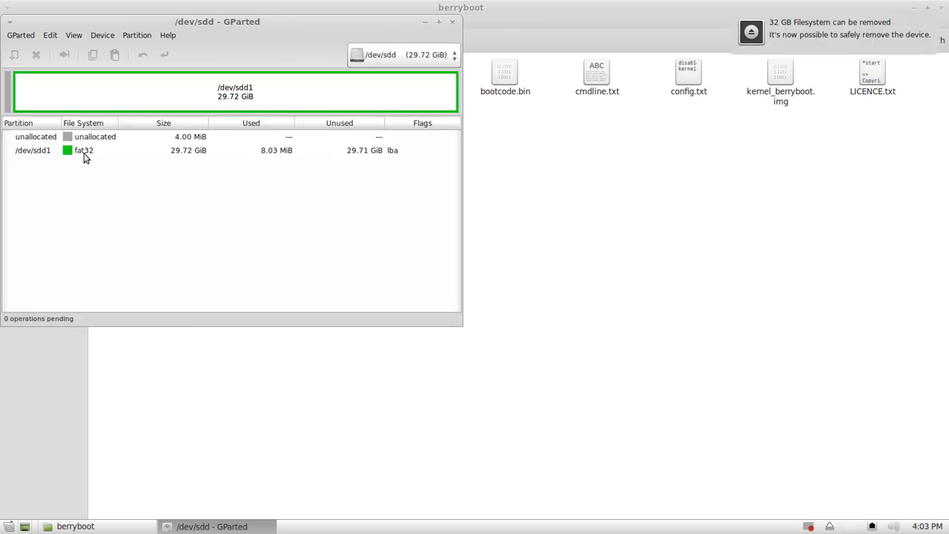
click(36, 55)
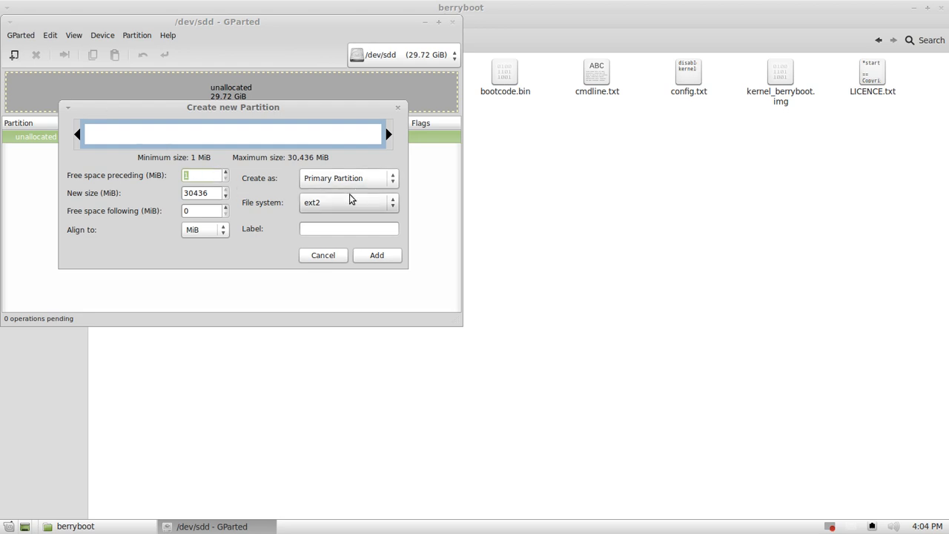
Step: Queue a new fat32 primary partition labeled RPi across the whole card
click(347, 201)
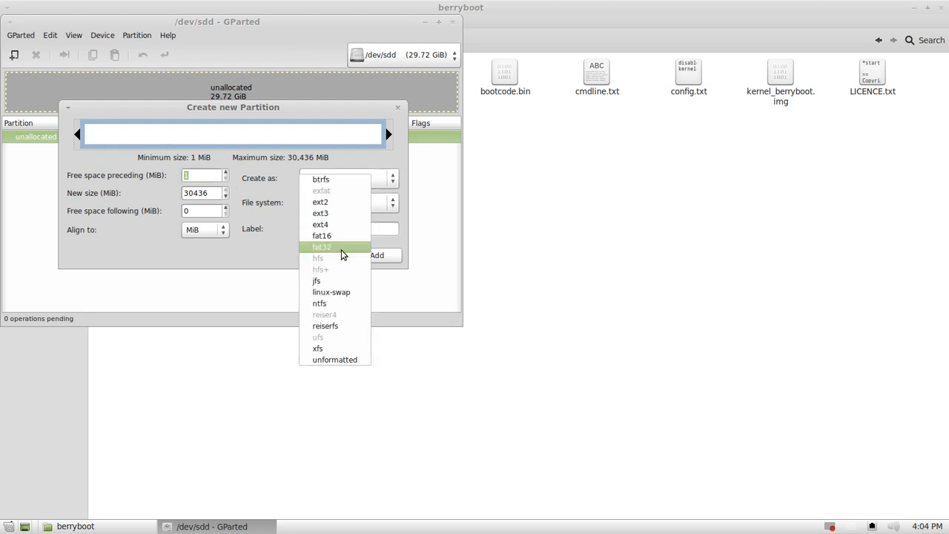
click(322, 247)
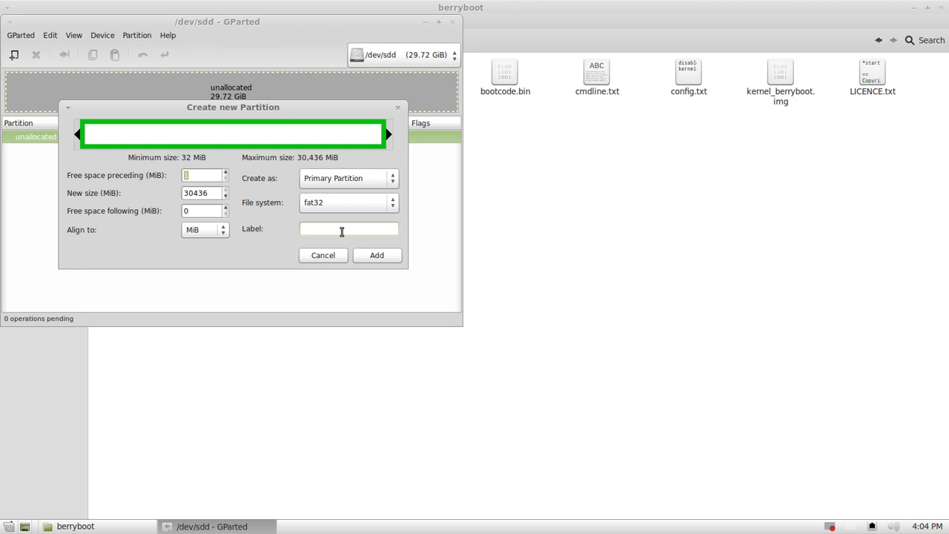
click(349, 229)
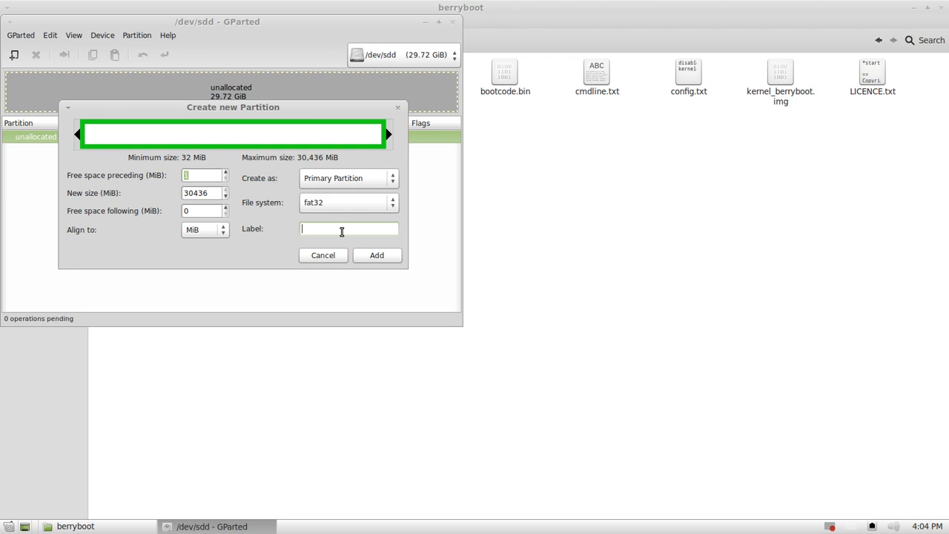
text(R)
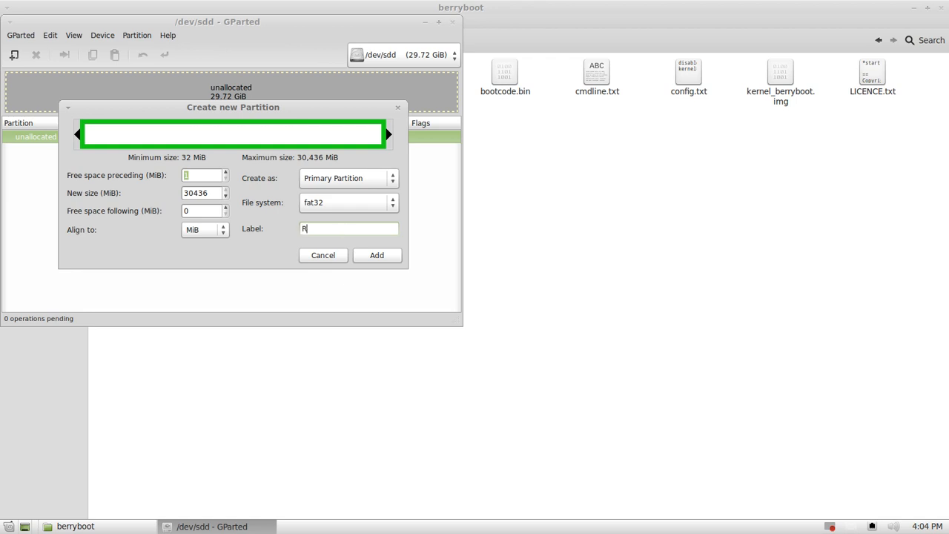
text(Pi)
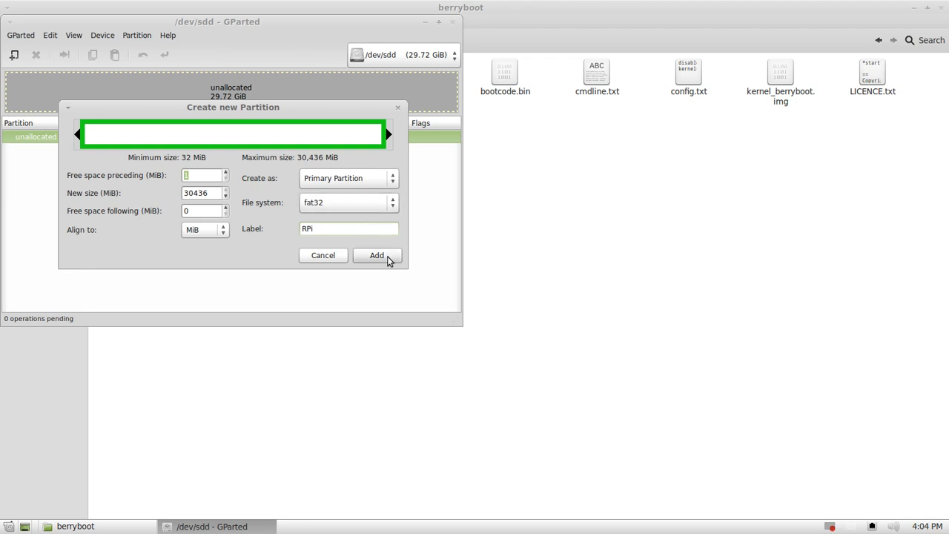
click(377, 255)
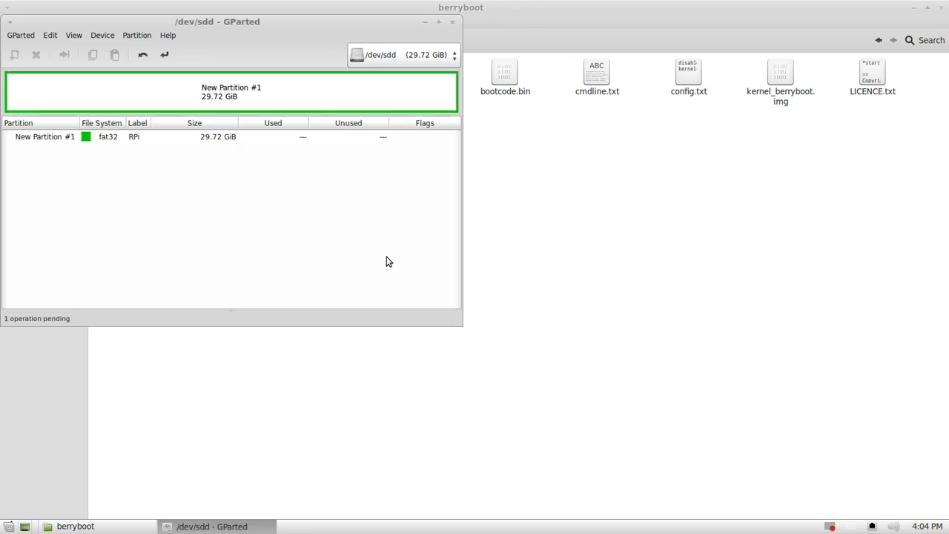
Step: Apply the pending partition operation to the device and dismiss the success report
click(45, 136)
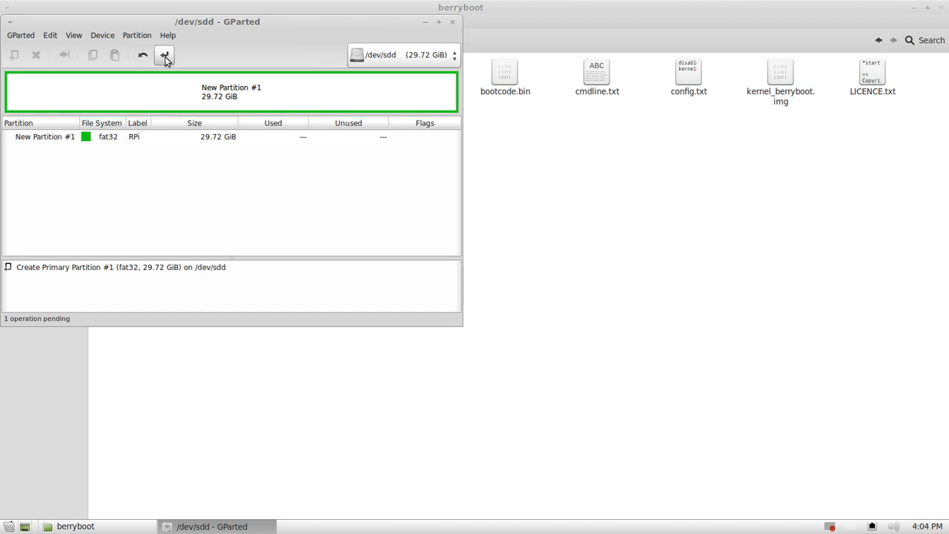
click(164, 55)
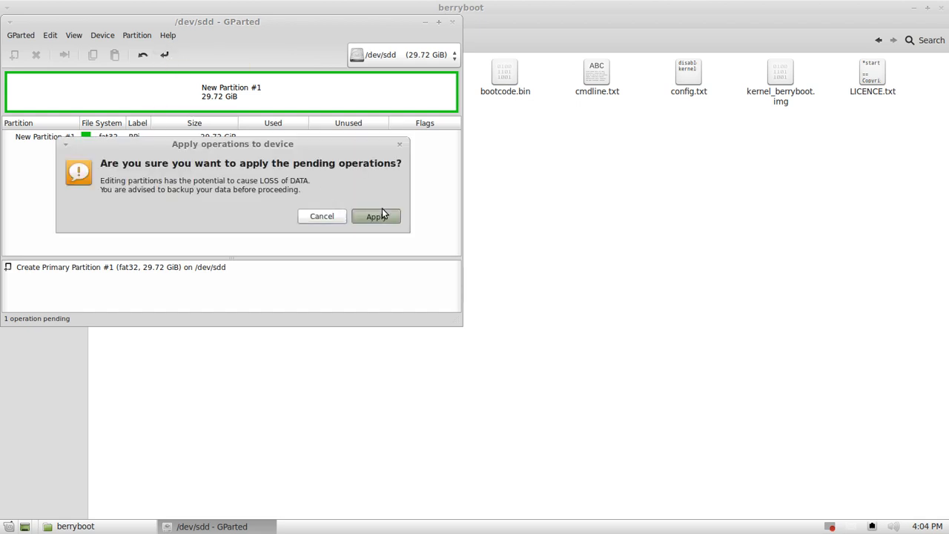
click(376, 216)
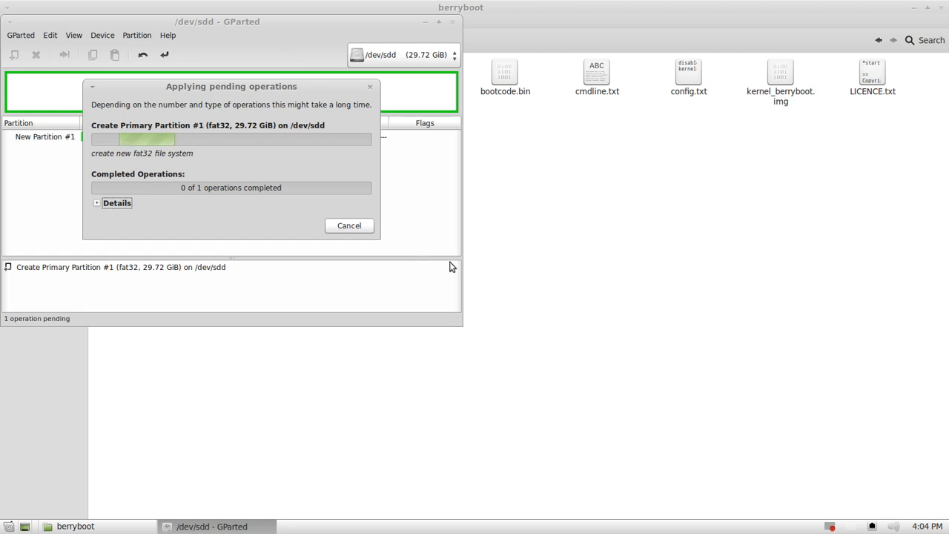
mouse_move(455, 272)
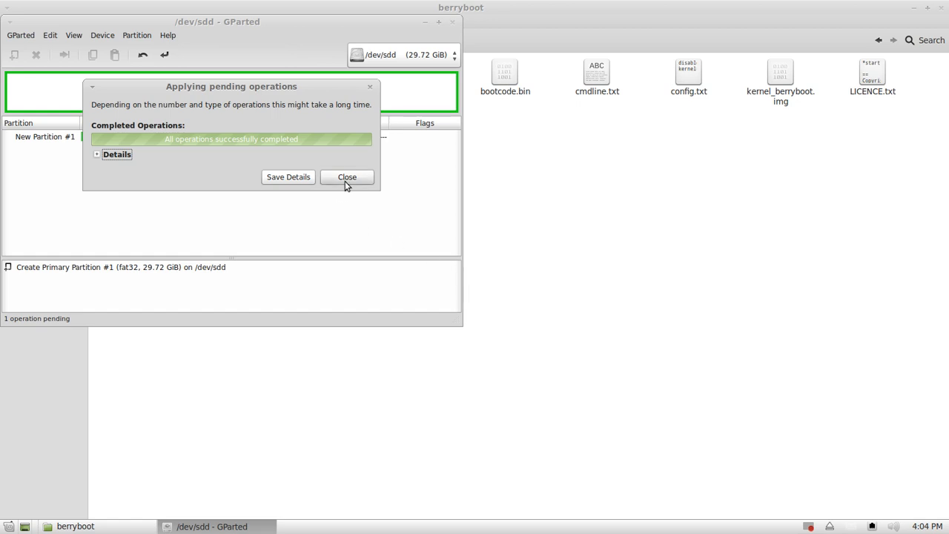
click(347, 177)
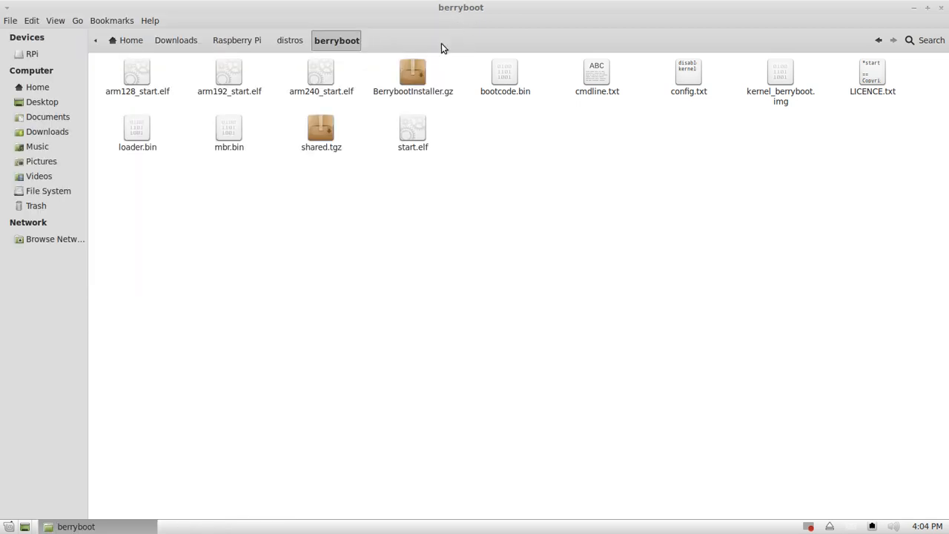
Step: Open the RPi volume in a new tab and view its empty contents
right_click(32, 54)
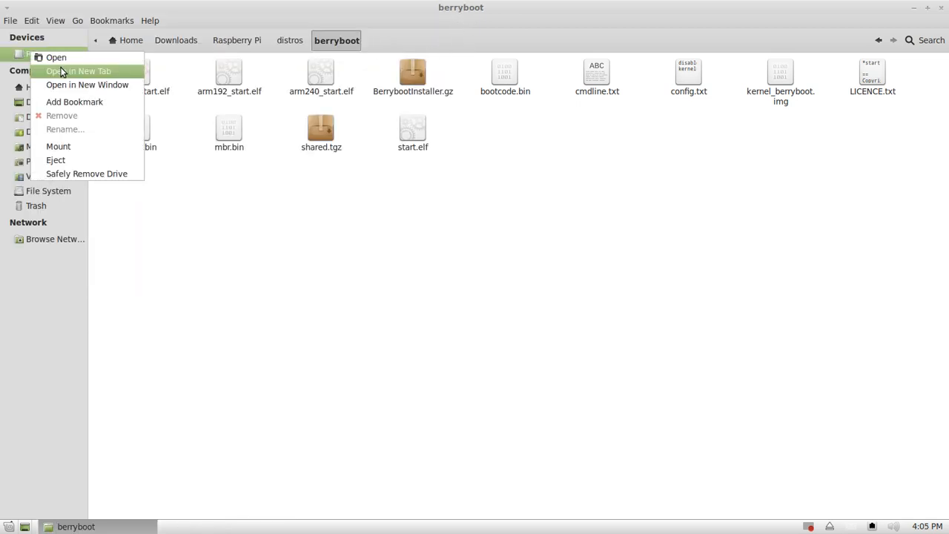
click(78, 71)
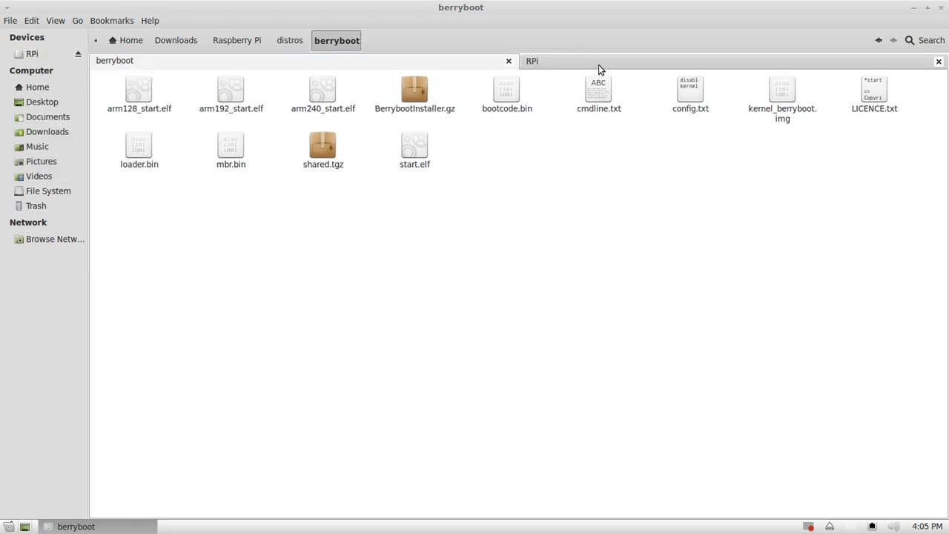
click(531, 60)
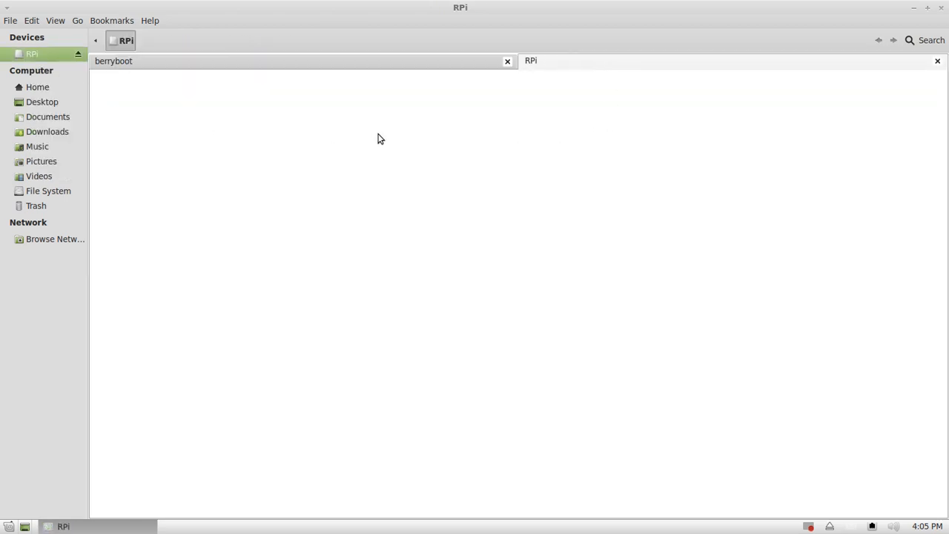
mouse_move(204, 68)
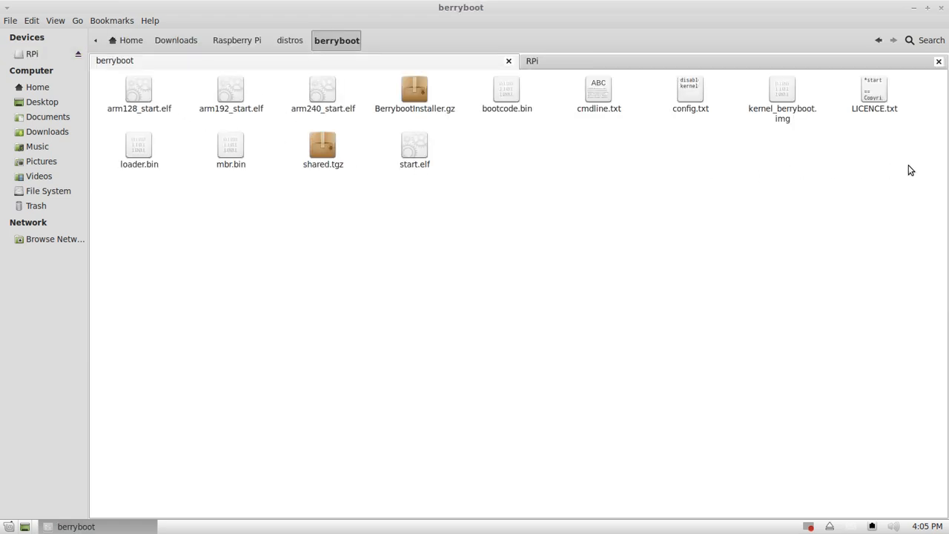
mouse_move(575, 159)
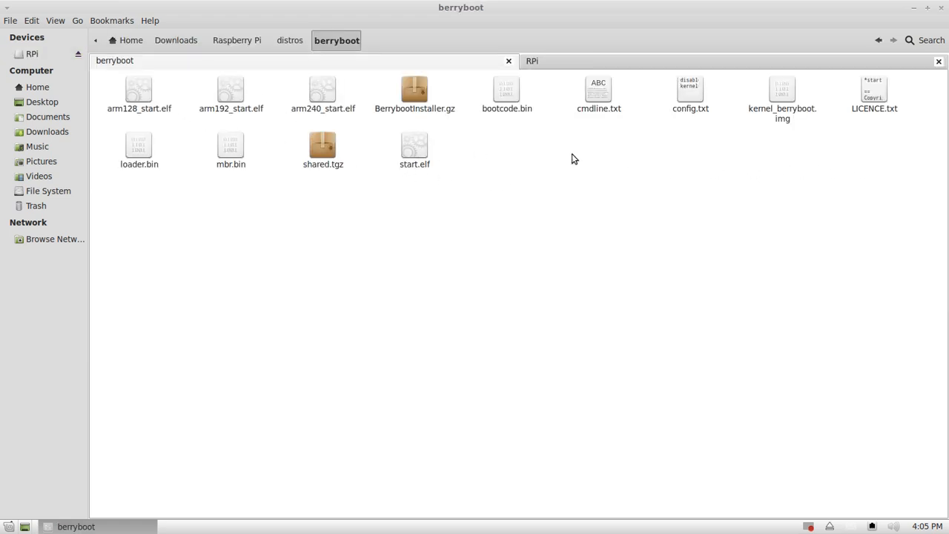
mouse_move(704, 228)
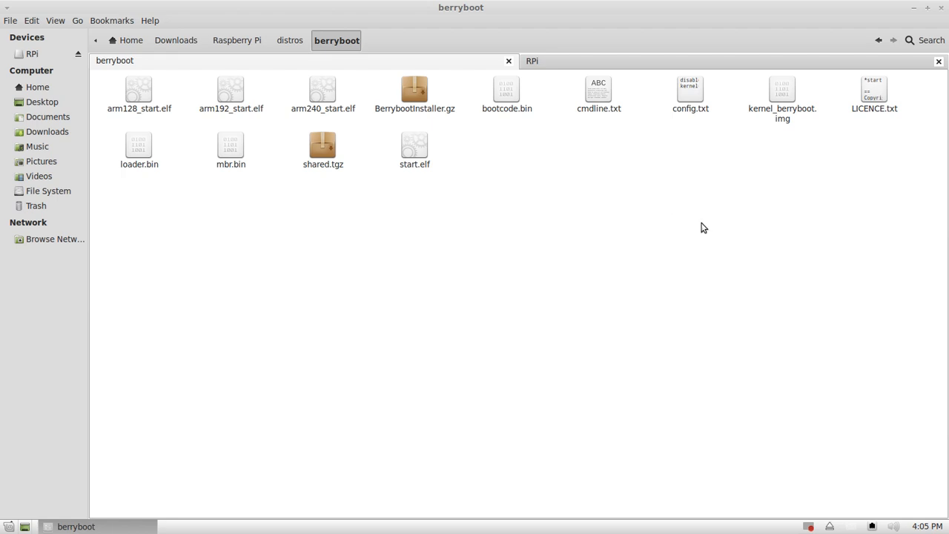
mouse_move(846, 194)
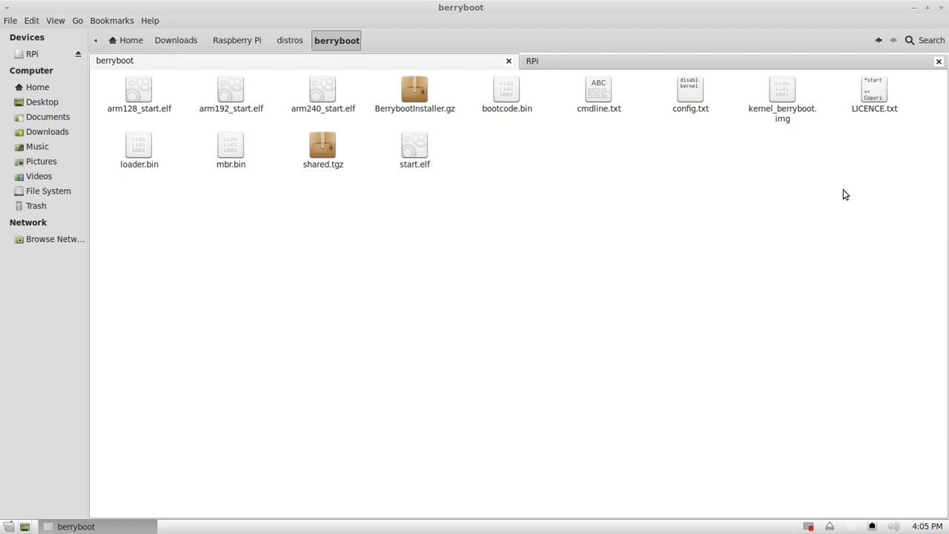
Step: Copy all 13 berryboot files and paste them onto the RPi card, skipping duplicate-name conflicts
key(ctrl+a)
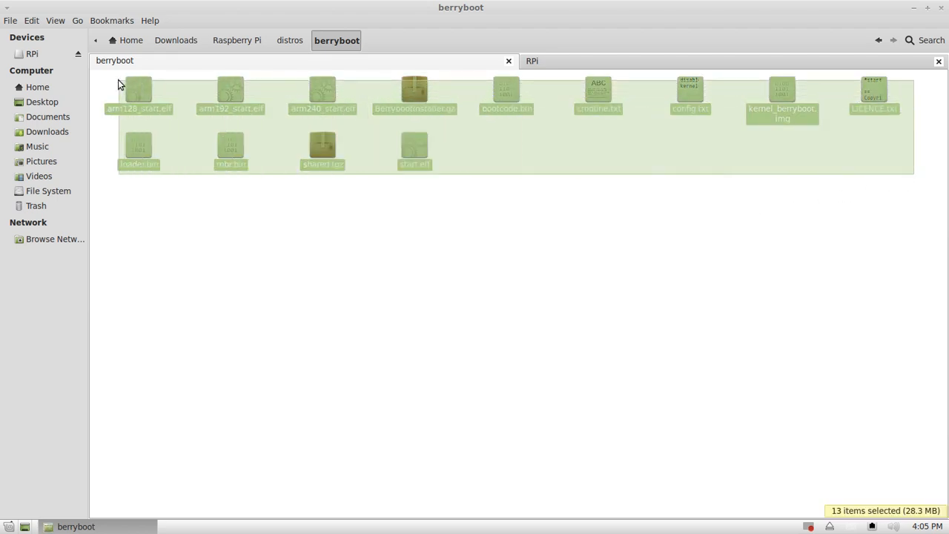
right_click(139, 89)
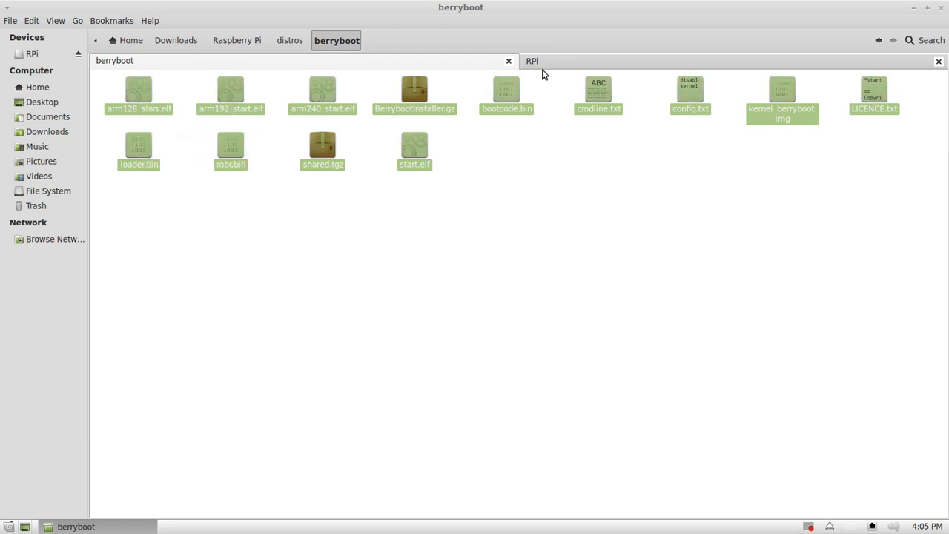
click(532, 61)
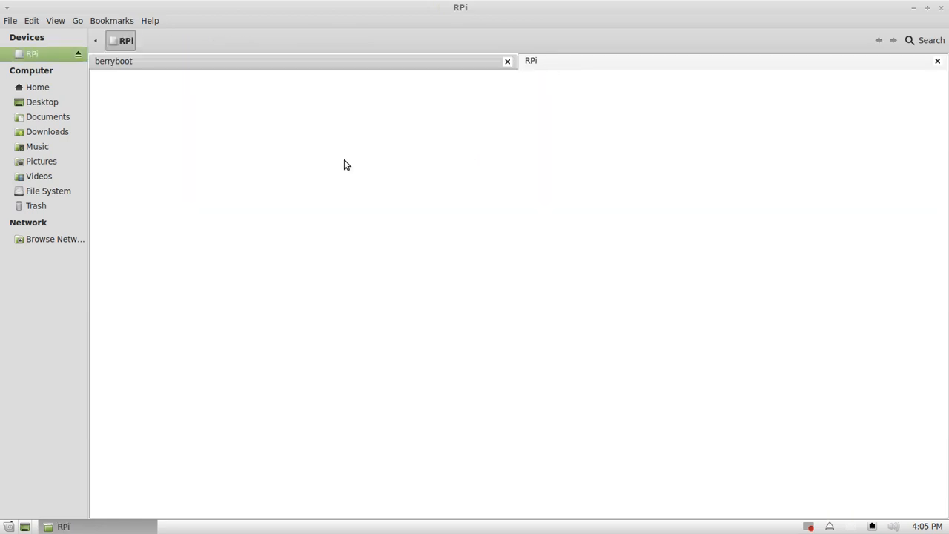
right_click(344, 165)
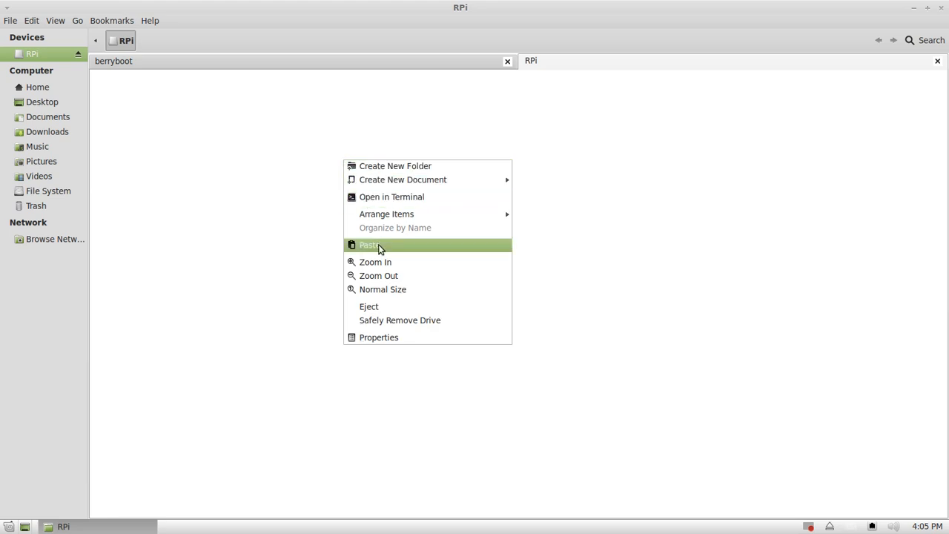
click(368, 245)
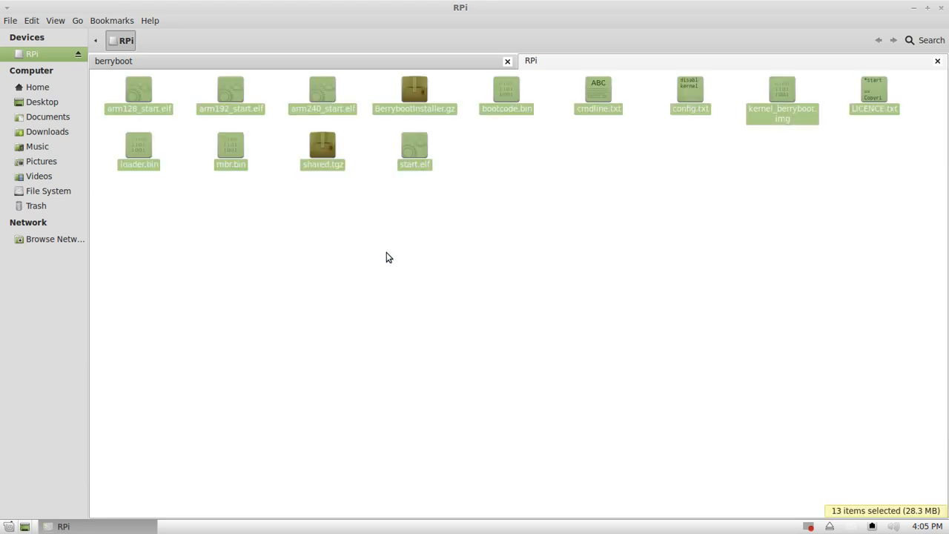
mouse_move(256, 126)
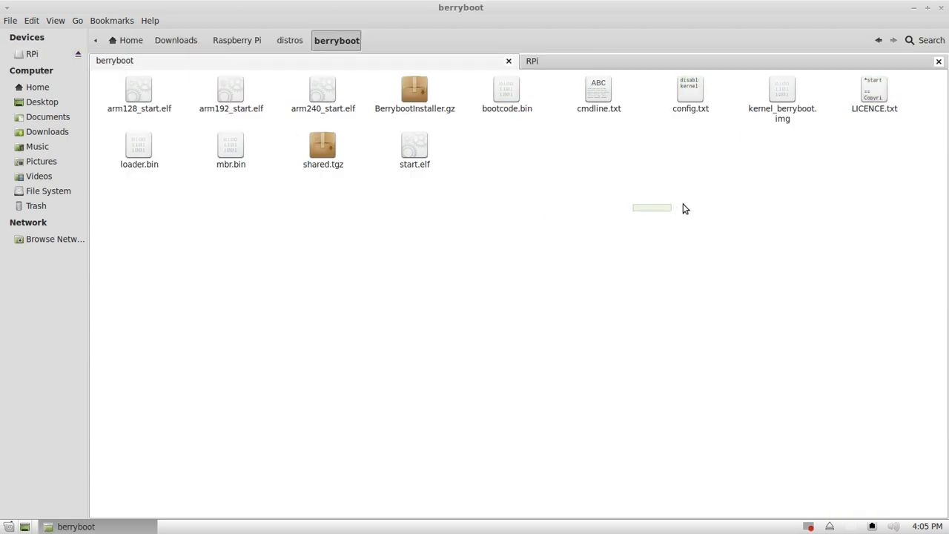
key(ctrl+a)
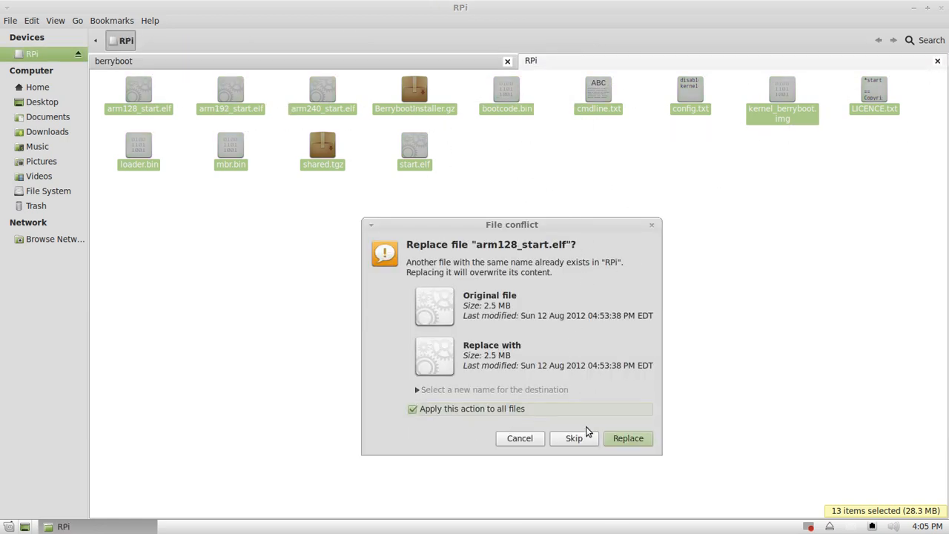
click(628, 437)
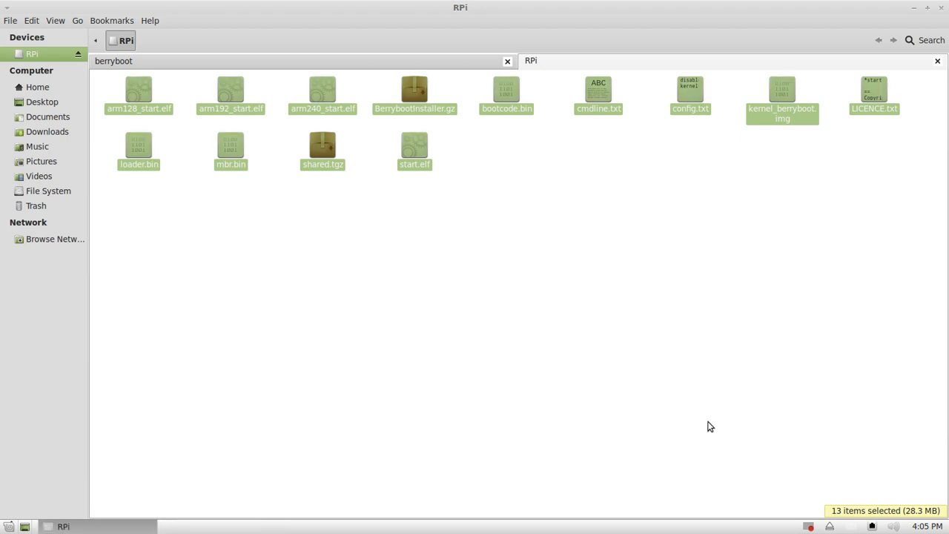
mouse_move(623, 344)
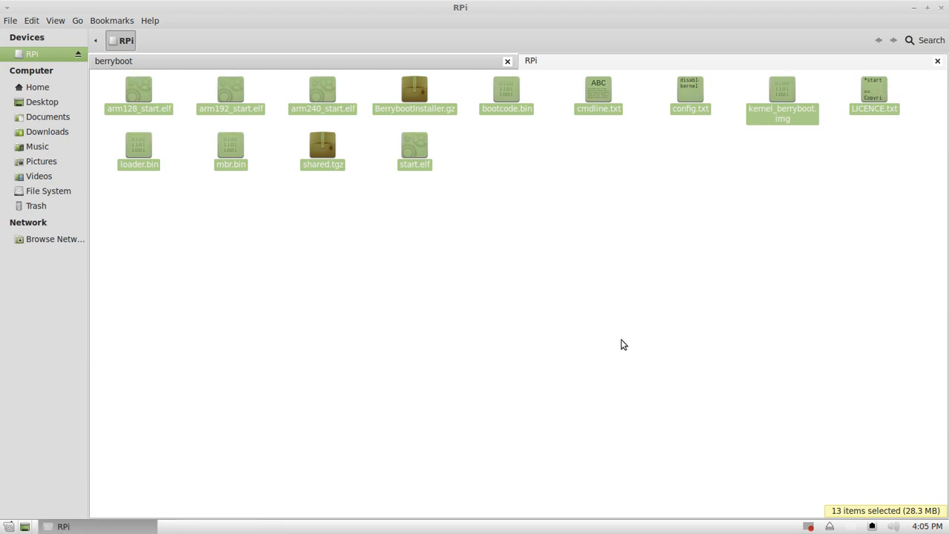
mouse_move(929, 102)
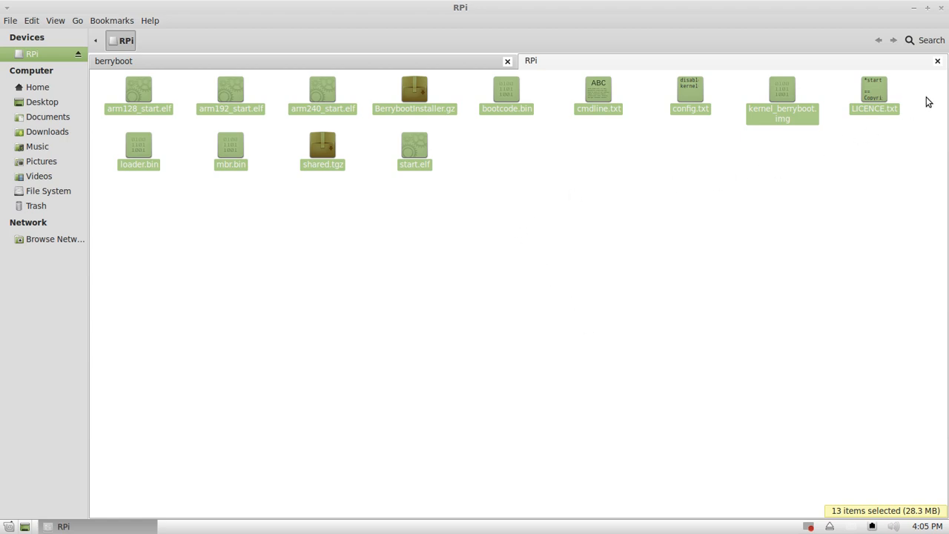
mouse_move(872, 130)
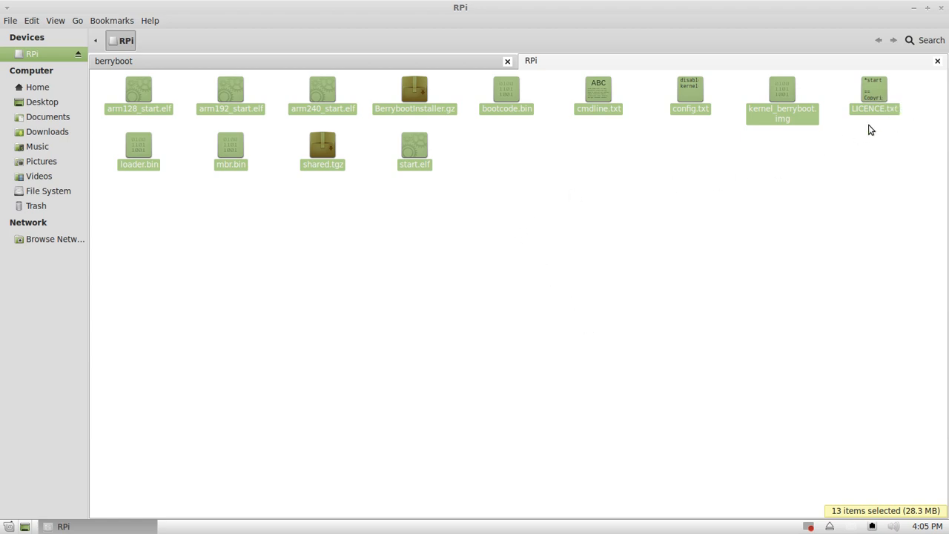
mouse_move(945, 79)
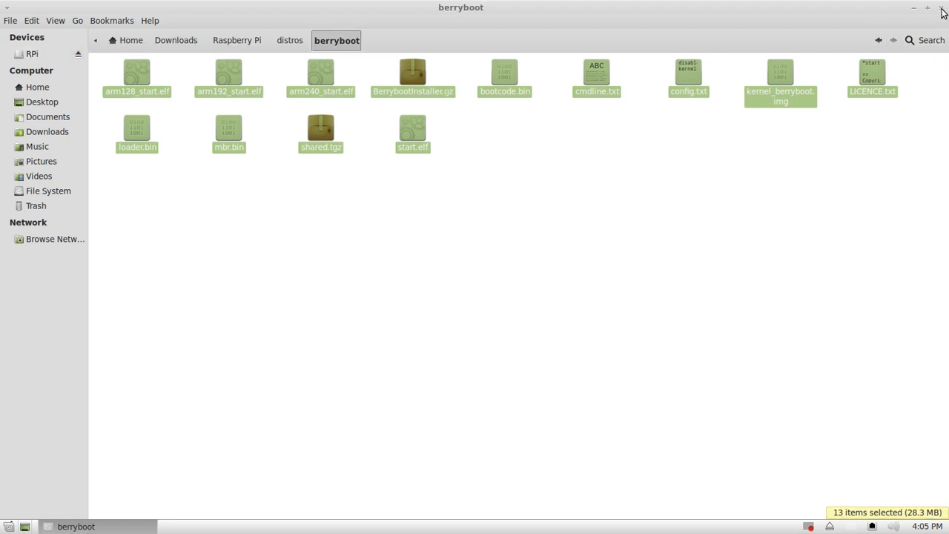
Step: Close Nemo and safely remove the RPi card from the desktop
click(942, 7)
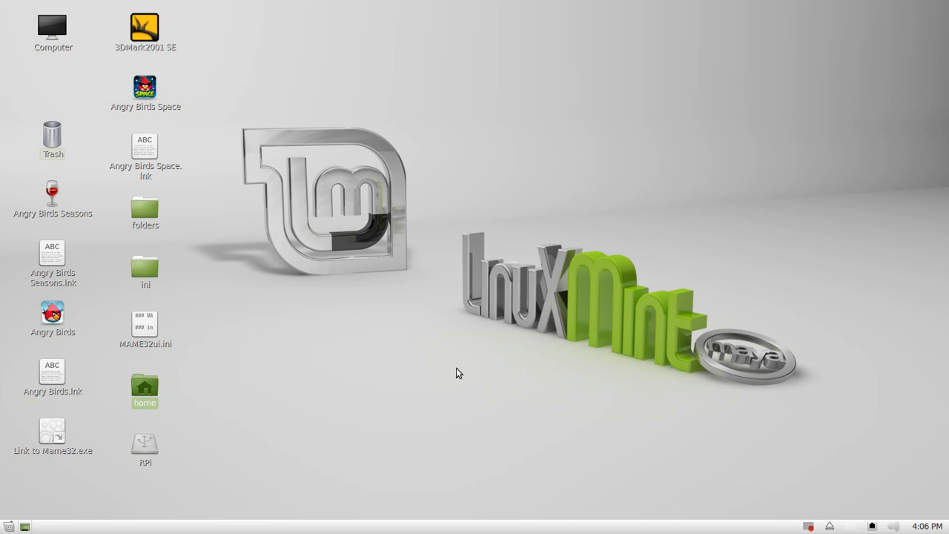
mouse_move(173, 414)
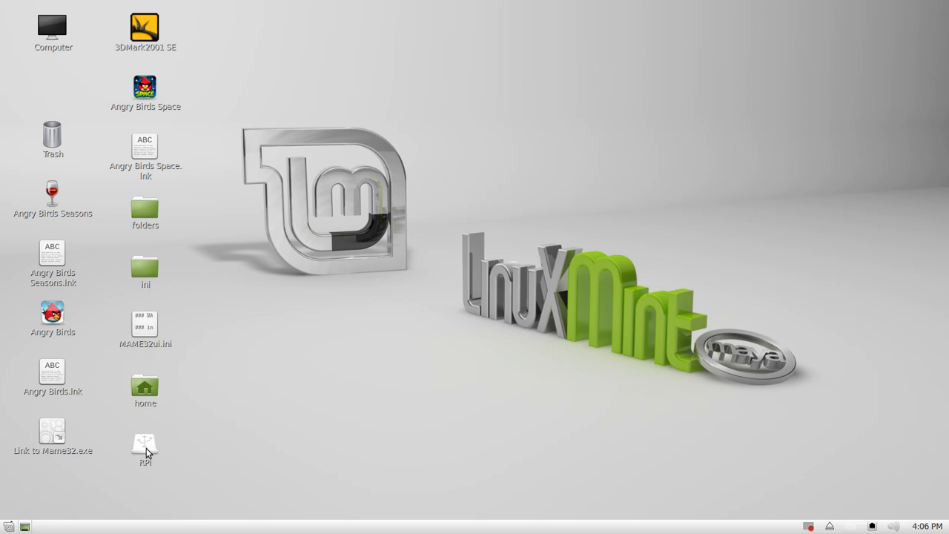
right_click(144, 445)
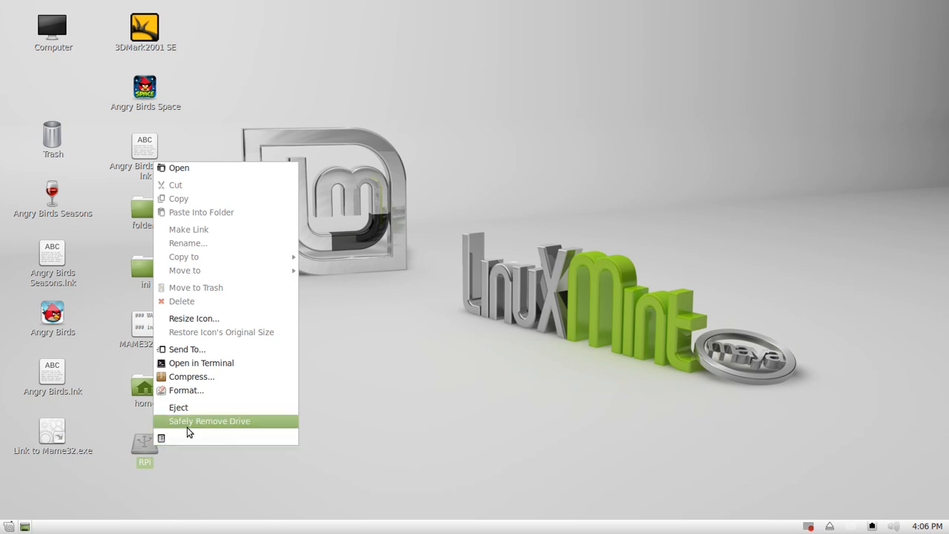
click(209, 421)
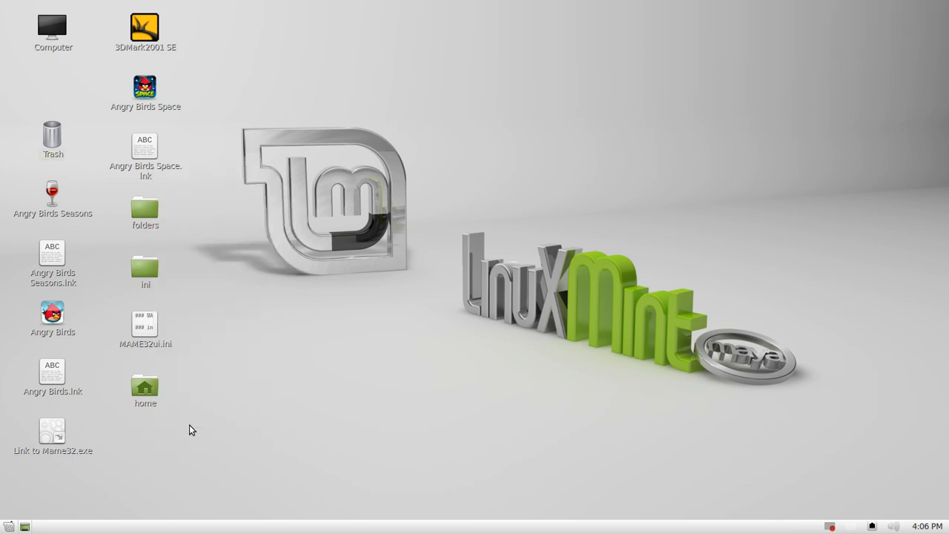
mouse_move(526, 424)
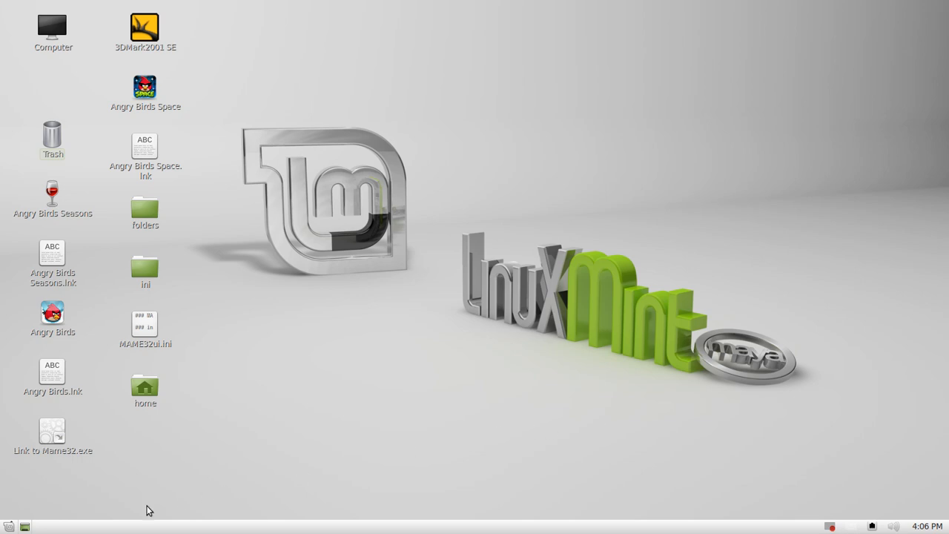
mouse_move(831, 527)
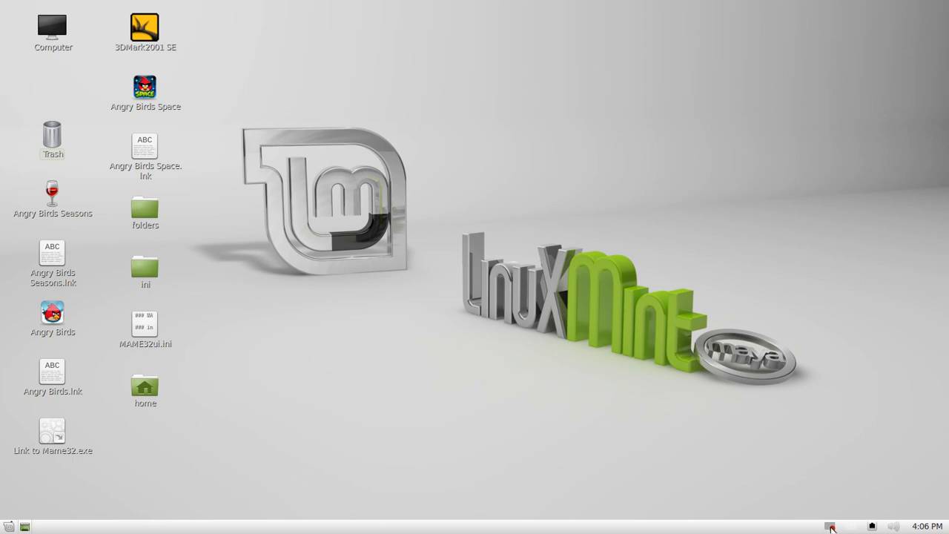